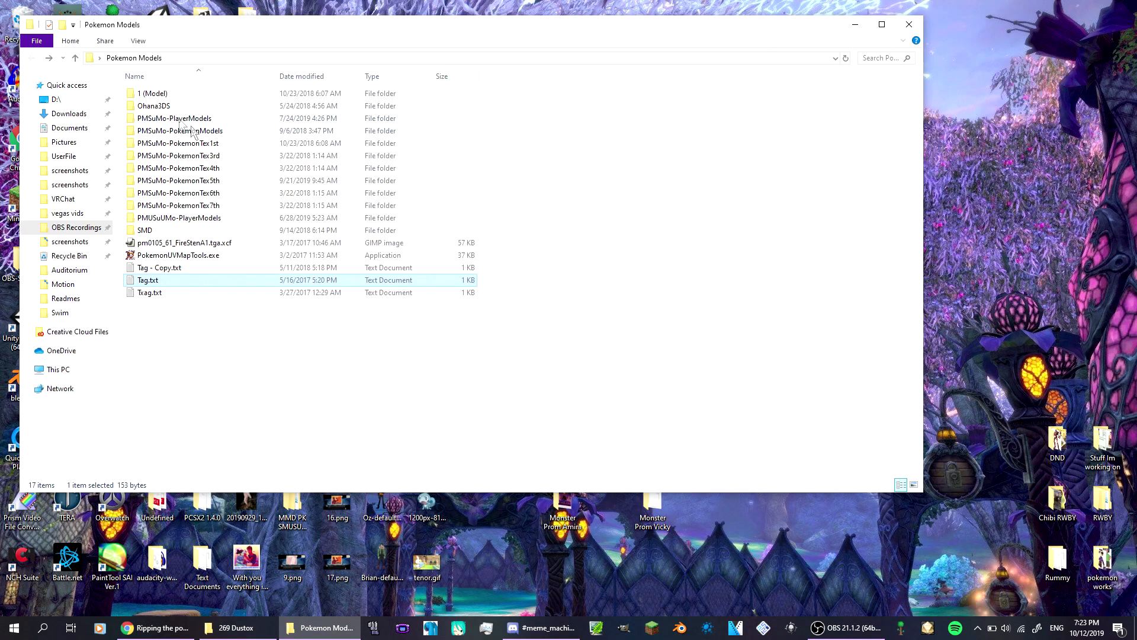
Launch Ohana3DS Rebirth from the Ohana3DS folder inside Pokemon Models.
double_click(153, 105)
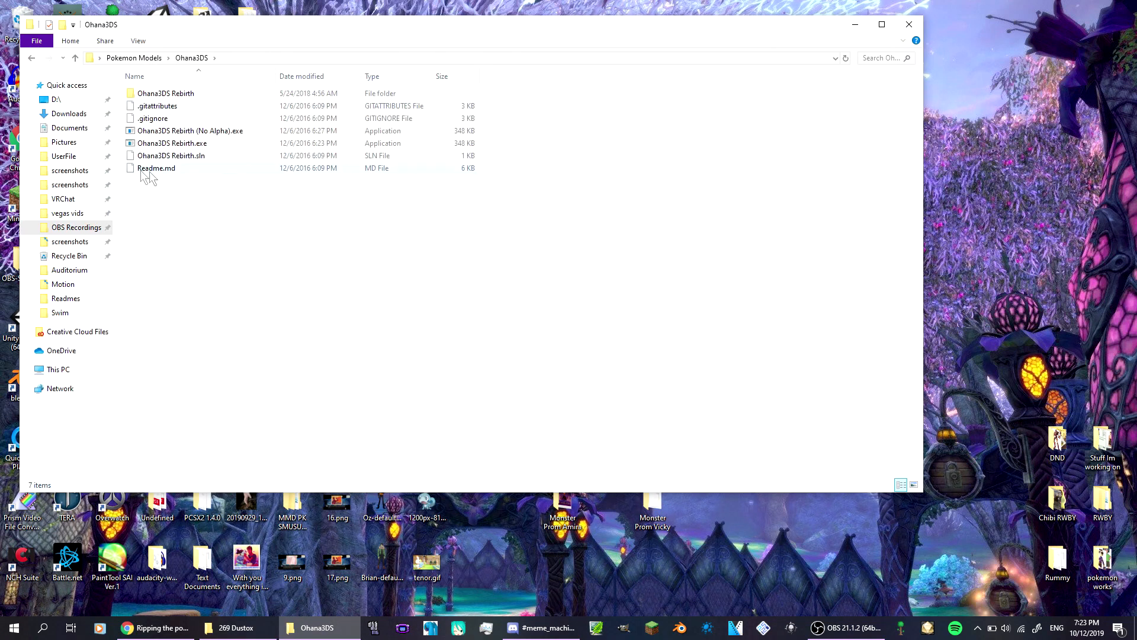
click(172, 143)
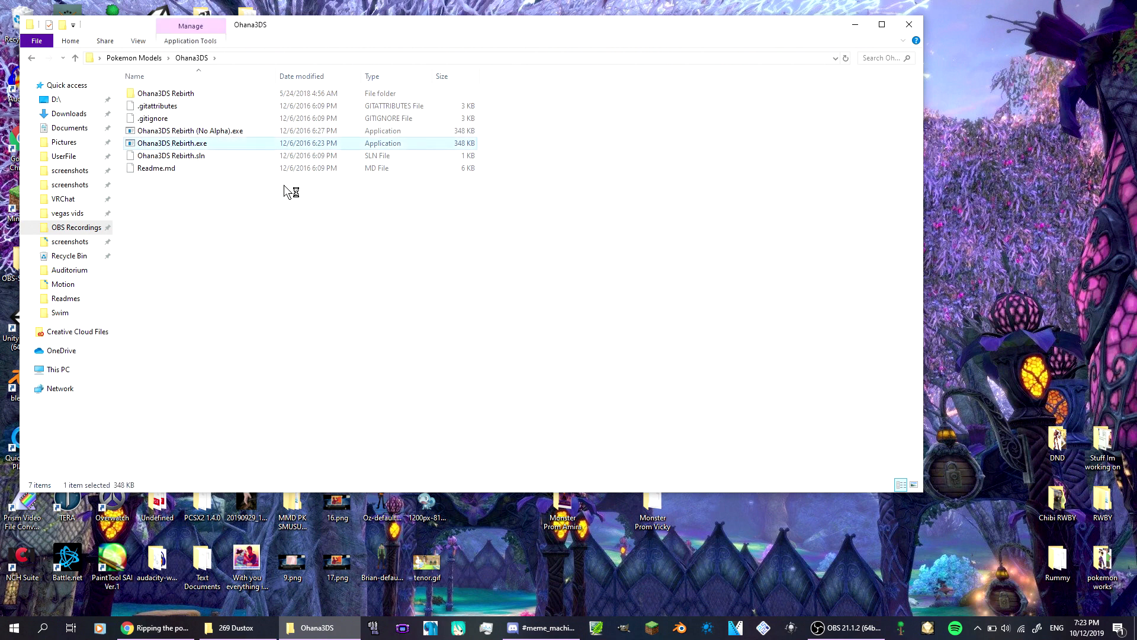
mouse_move(231, 204)
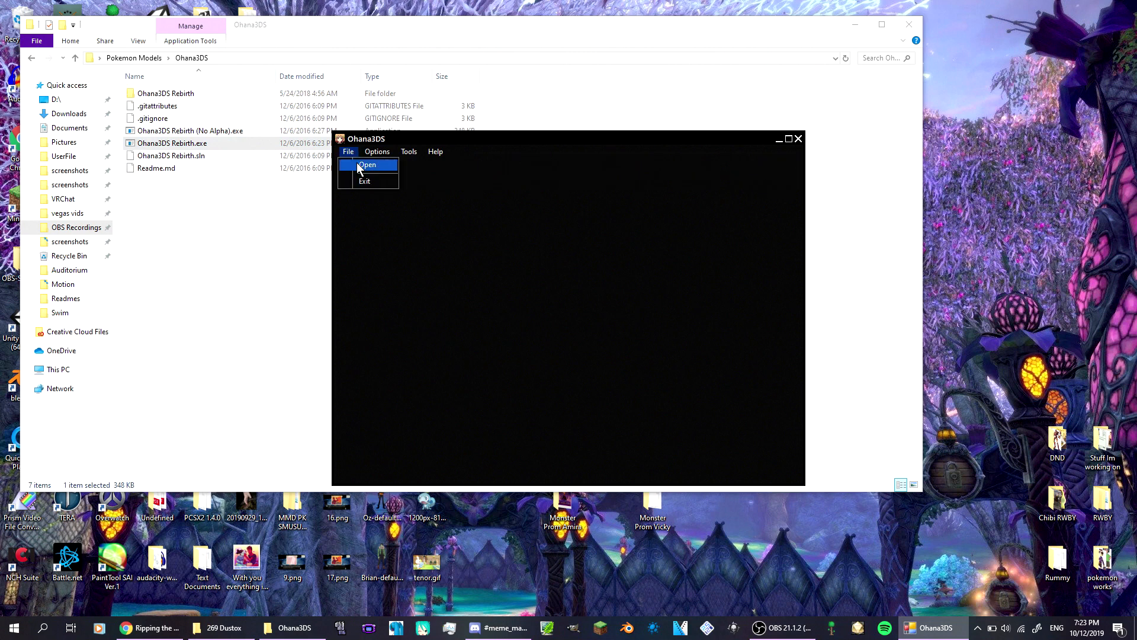
Browse the model Open dialog into PMSuMo-PokemonModels toward the Gen3 Dustox file.
click(368, 165)
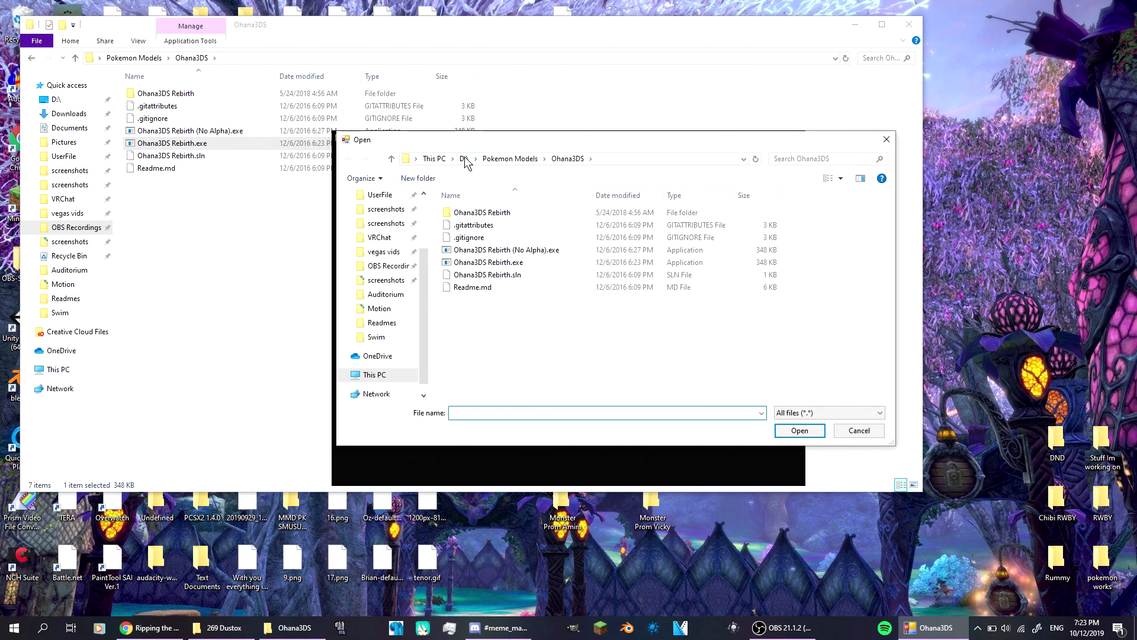
click(509, 158)
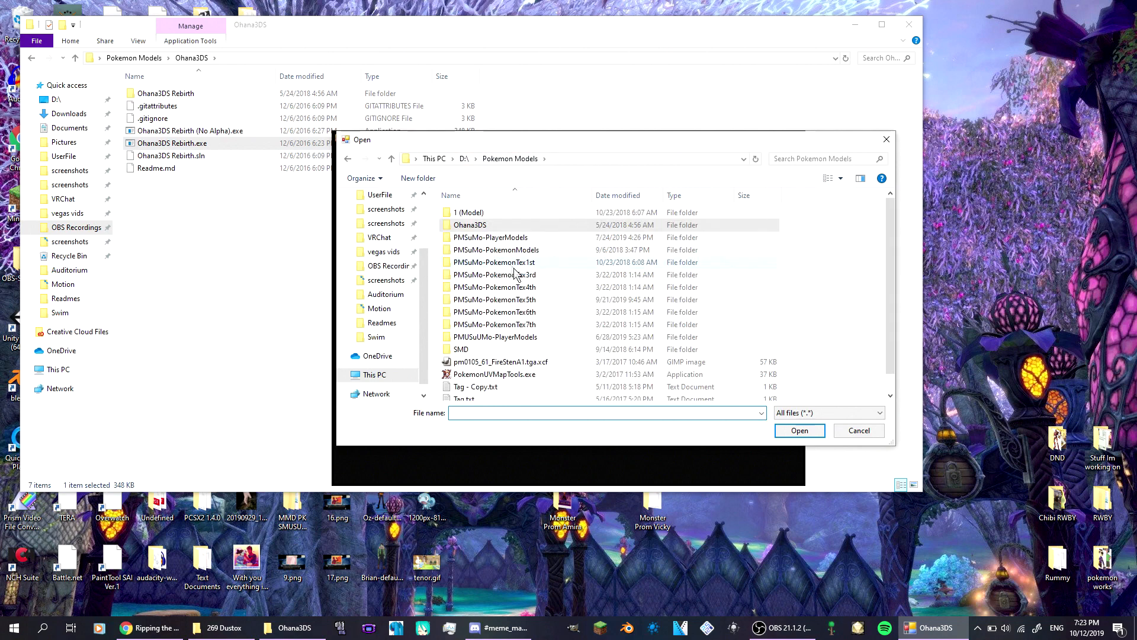
click(495, 250)
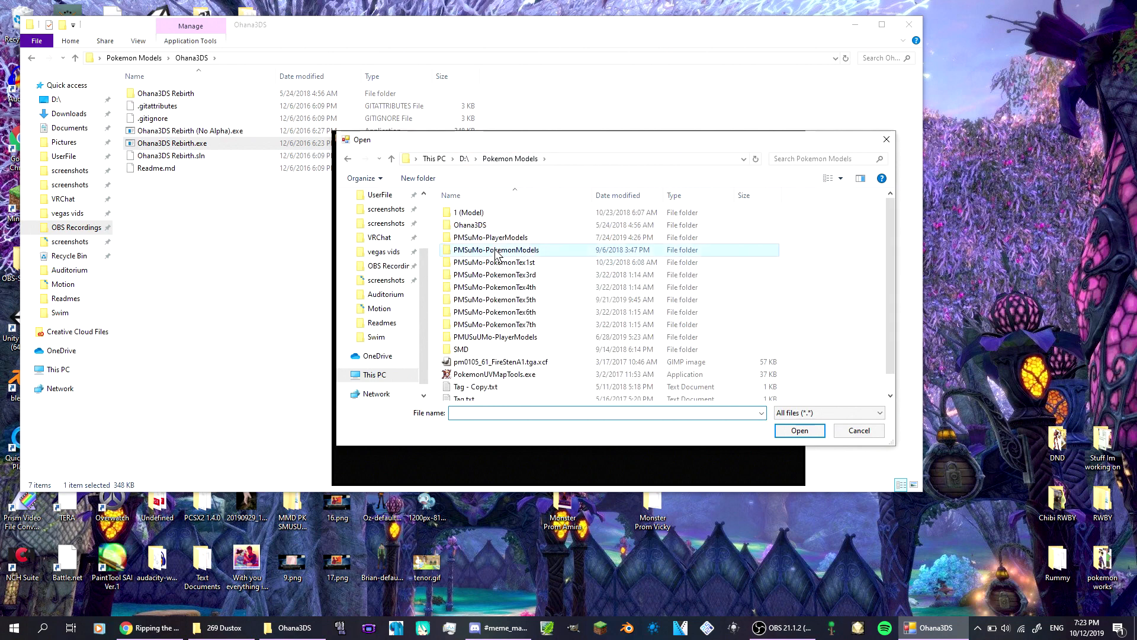
double_click(497, 250)
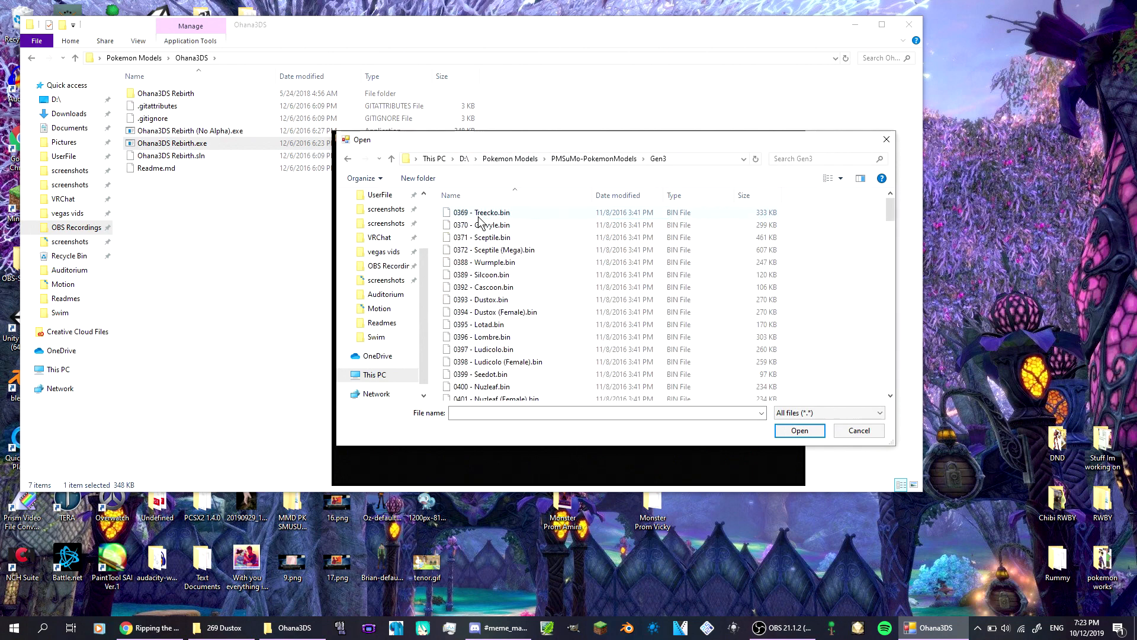
mouse_move(496, 312)
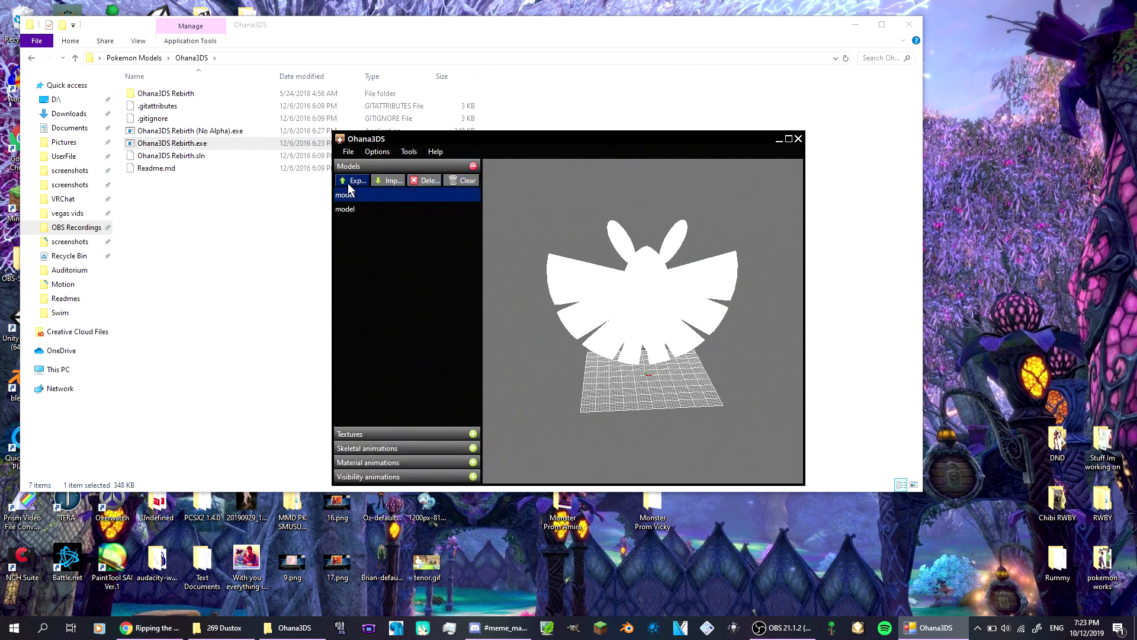
mouse_move(351, 189)
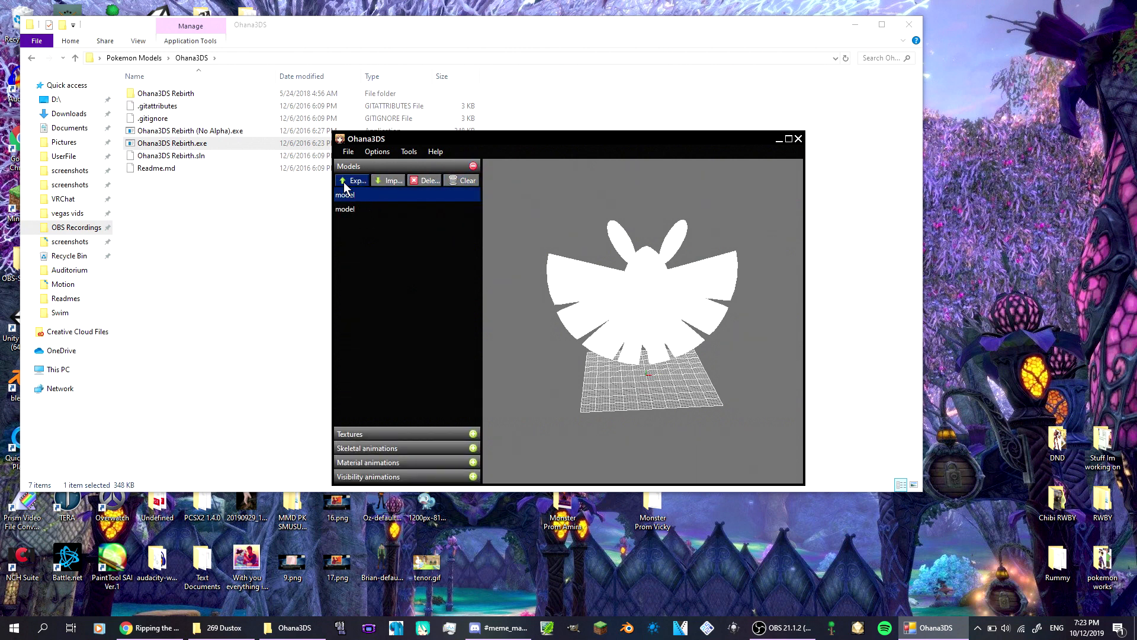
Export the loaded Dustox model as SMD into the 269 Dustox folder.
click(354, 180)
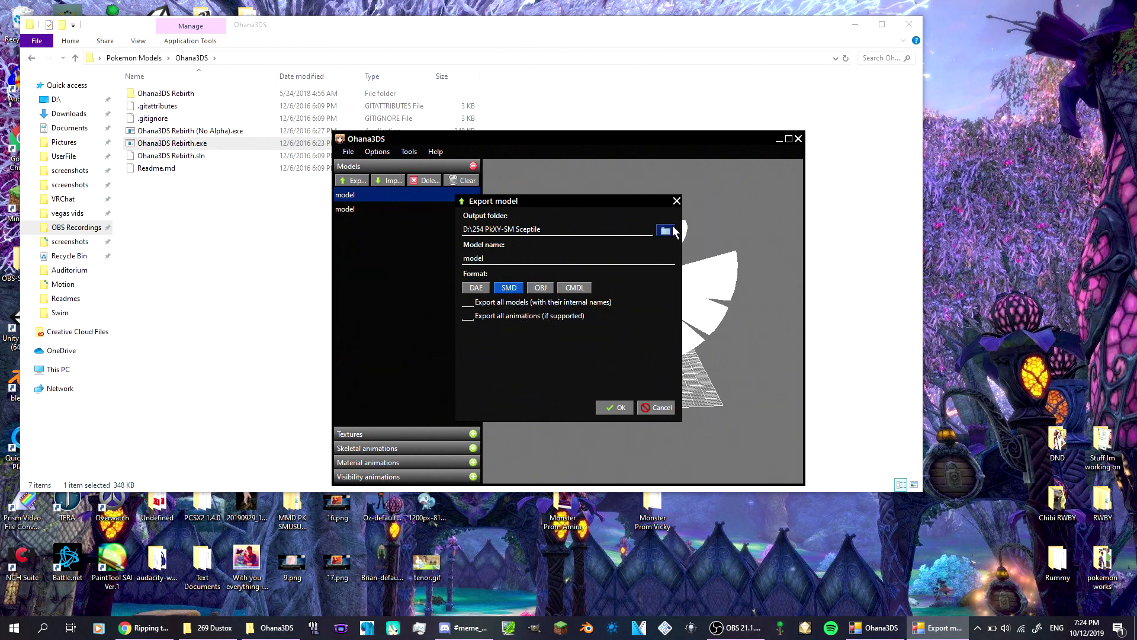
click(664, 230)
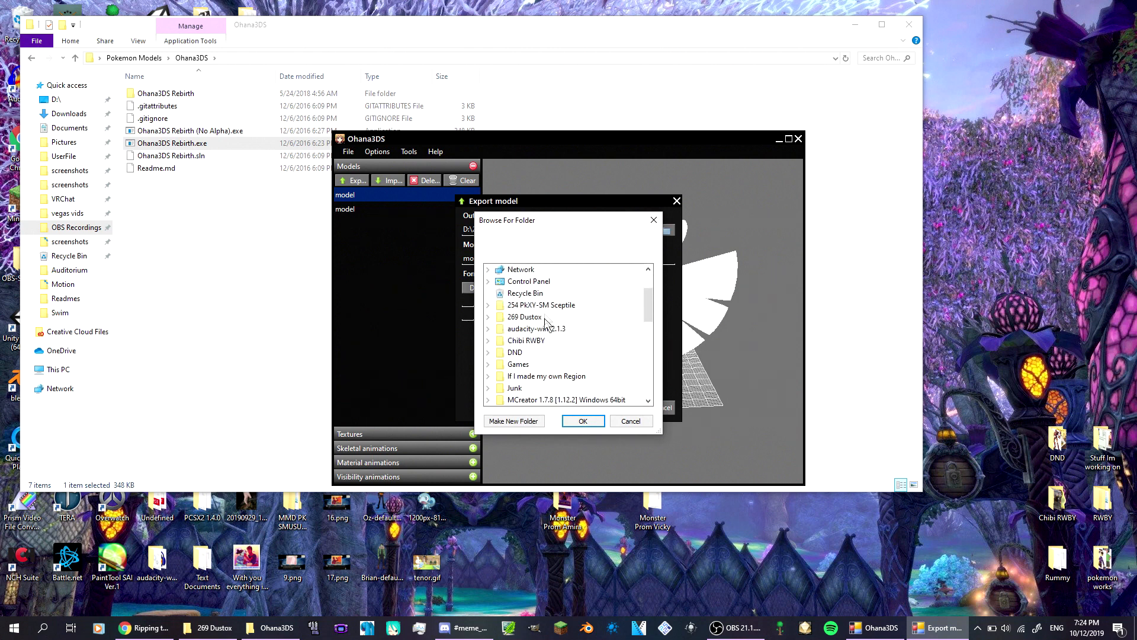
click(488, 316)
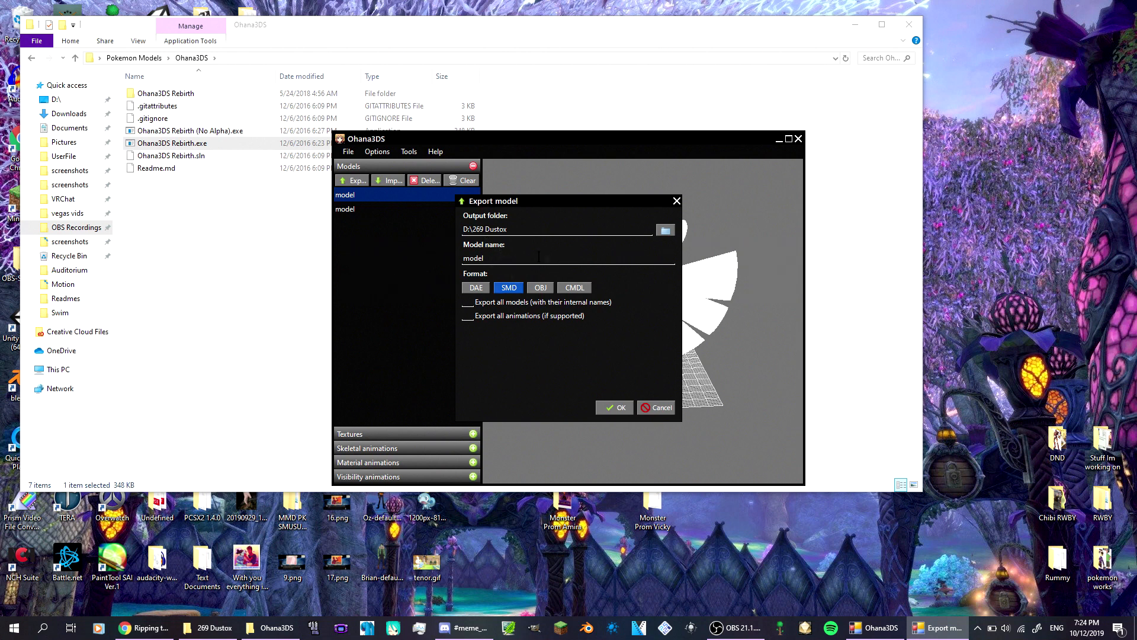
mouse_move(596, 401)
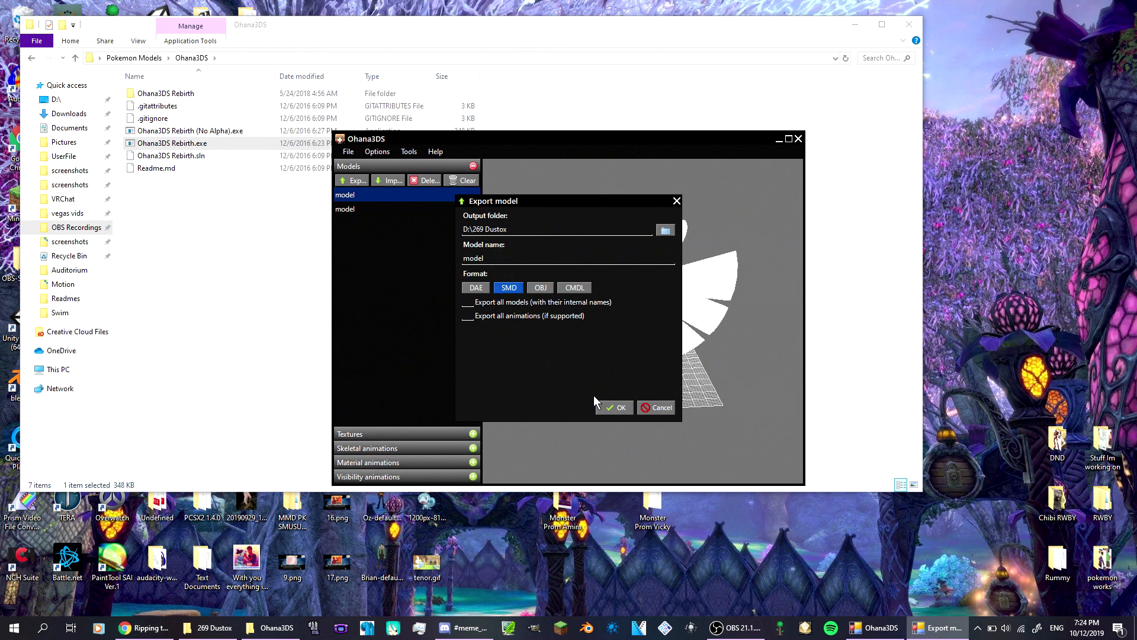
mouse_move(605, 403)
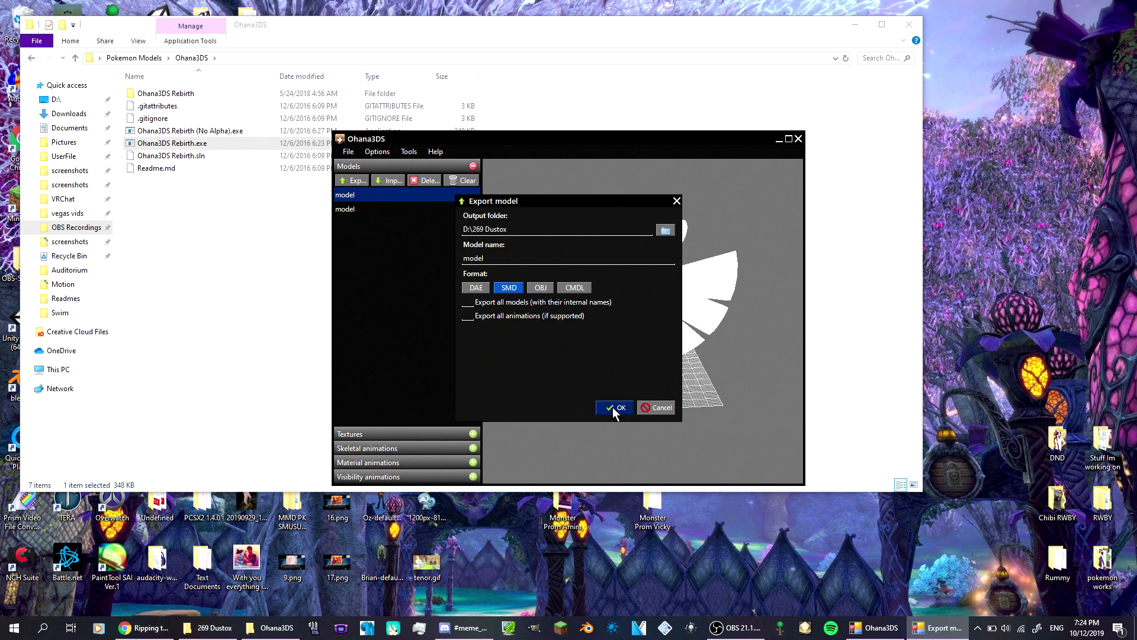
click(614, 406)
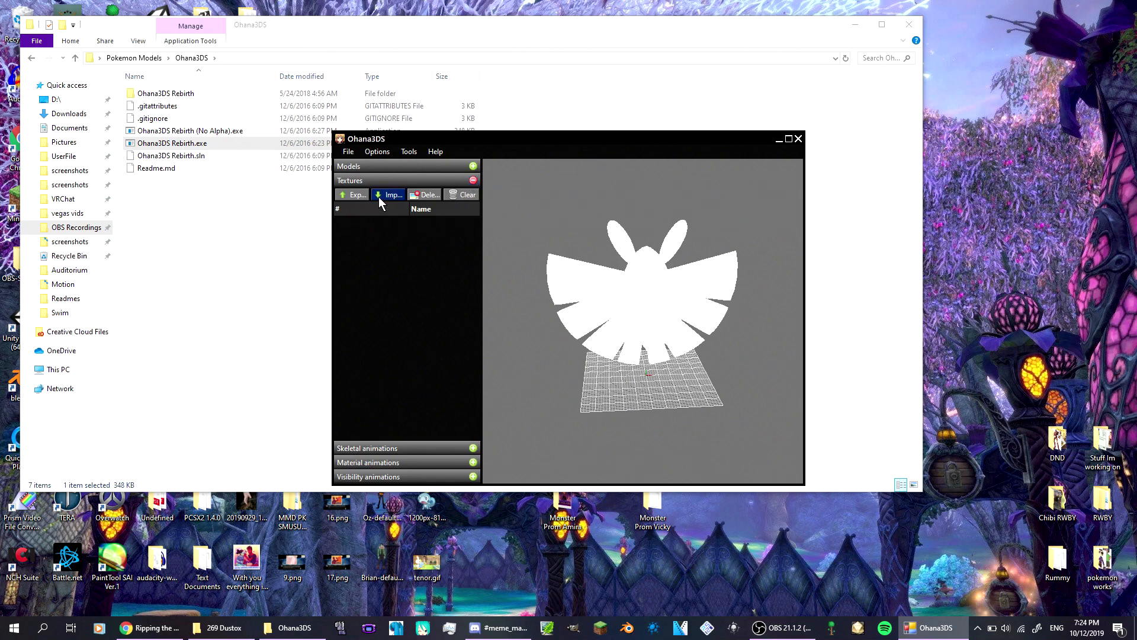
Import the Dustox texture file from PMSuMo-PokemonTex3rd > 2 (Tex) so the model shows in color.
click(390, 194)
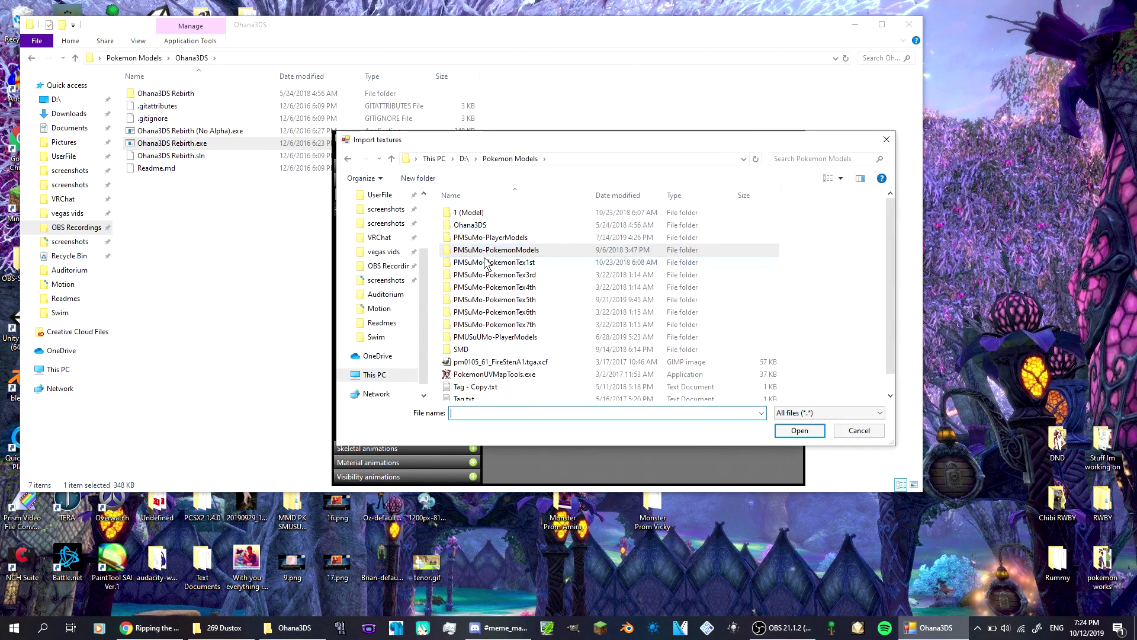
double_click(496, 262)
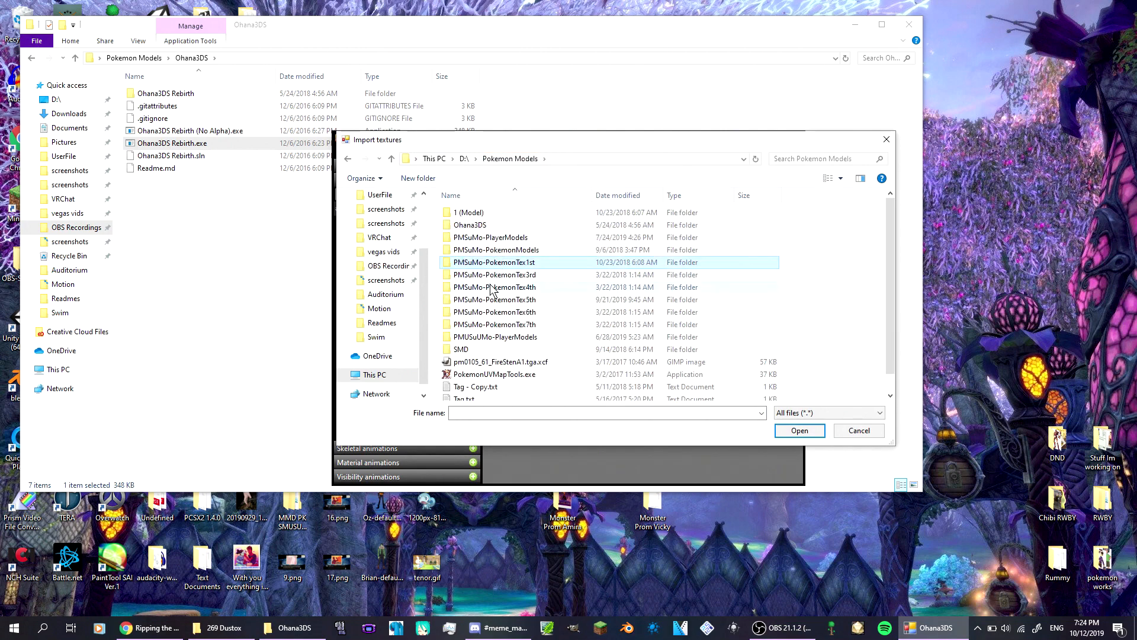
double_click(496, 274)
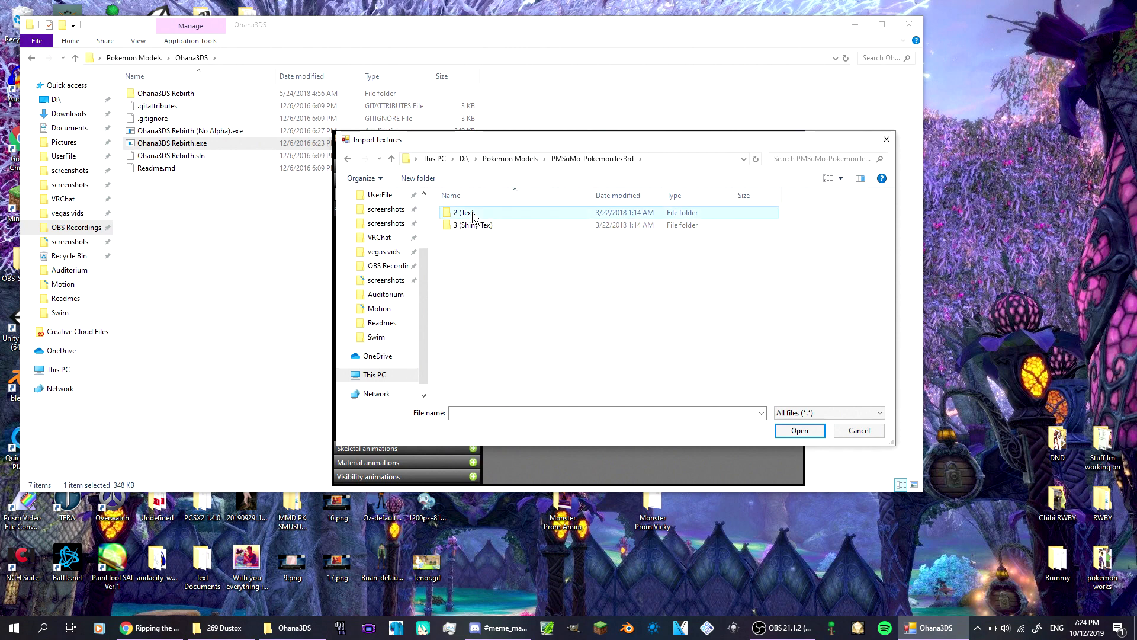
double_click(464, 212)
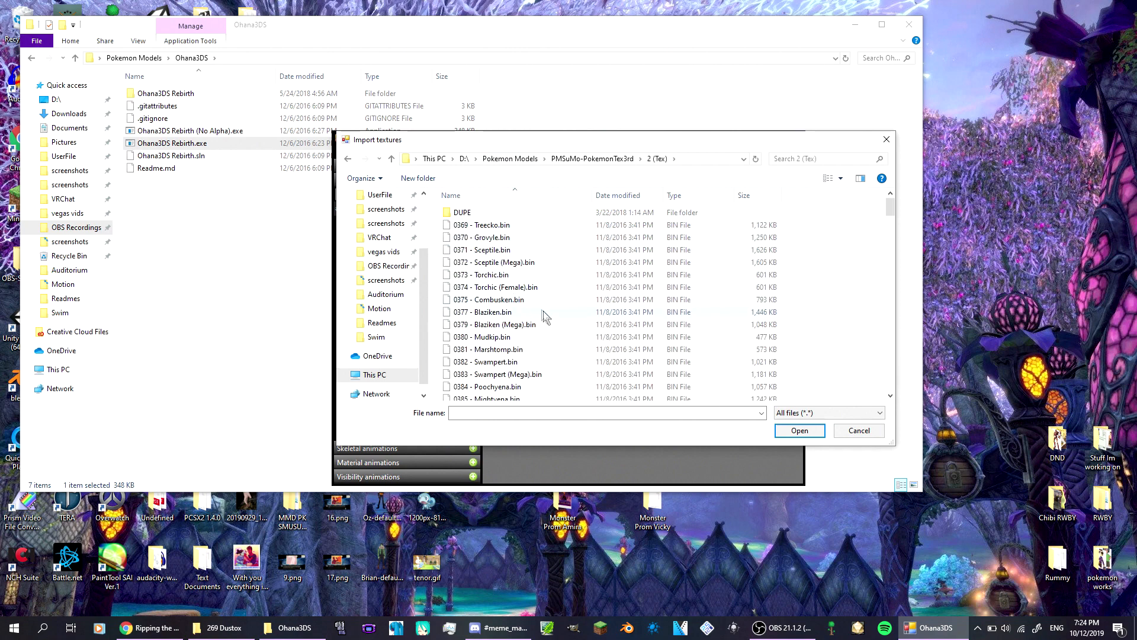
scroll(down, 3)
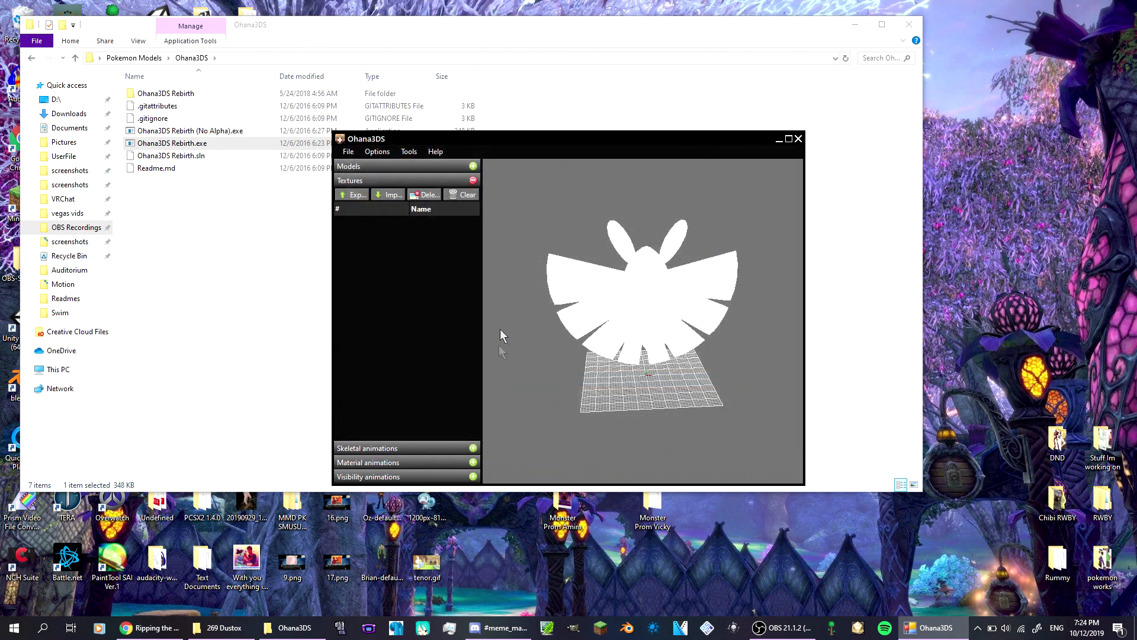
click(389, 194)
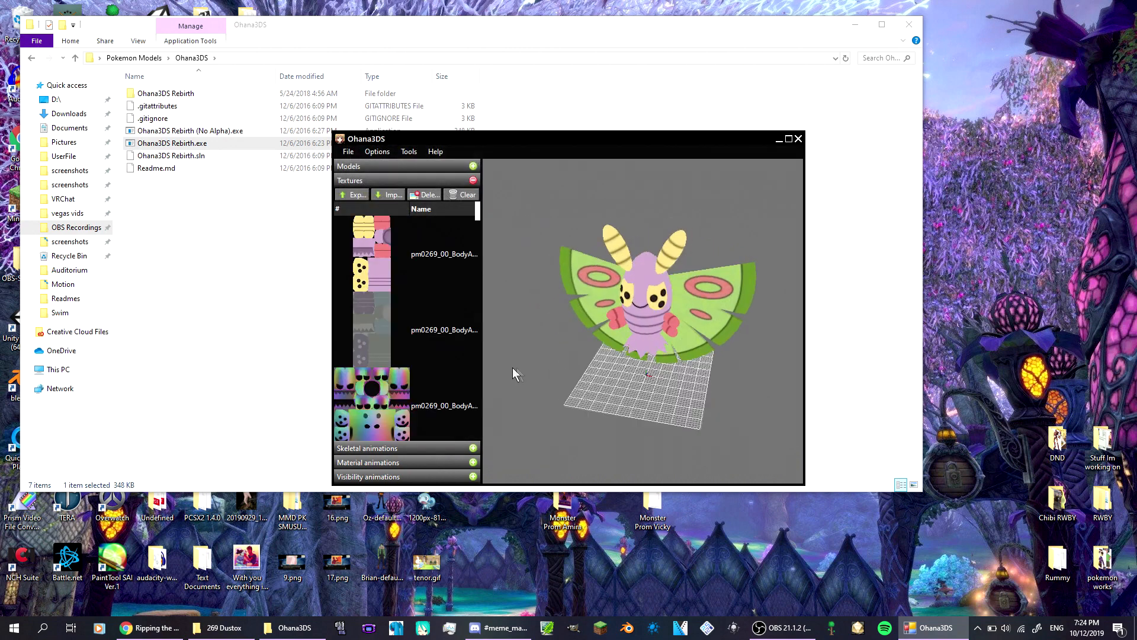
Export all Dustox textures into the Normal folder inside 269 Dustox.
click(353, 194)
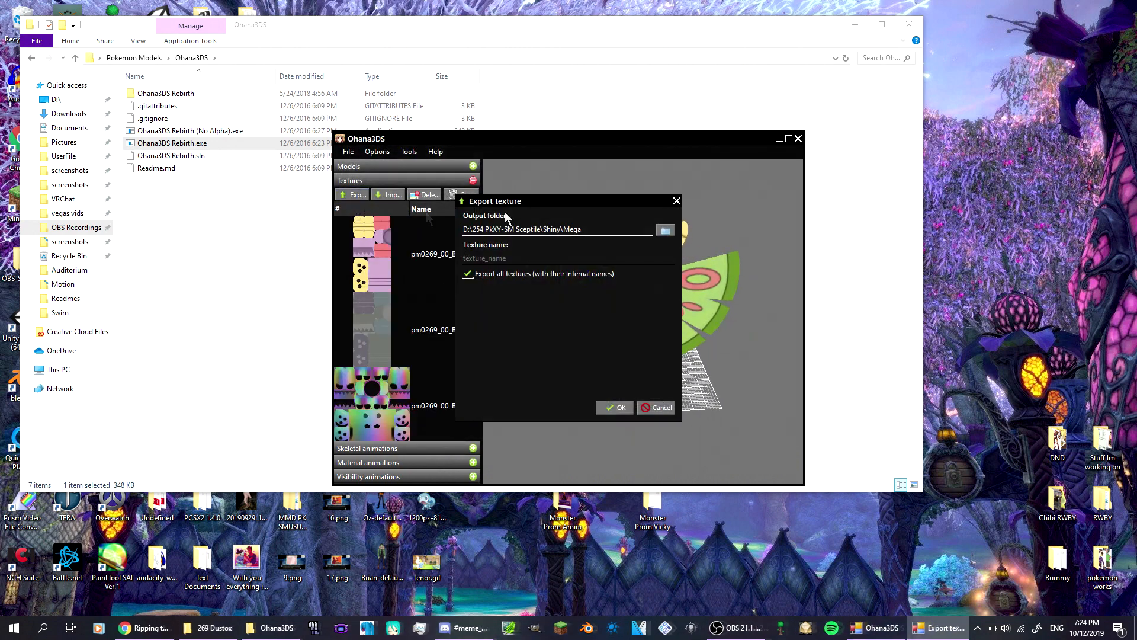
click(664, 229)
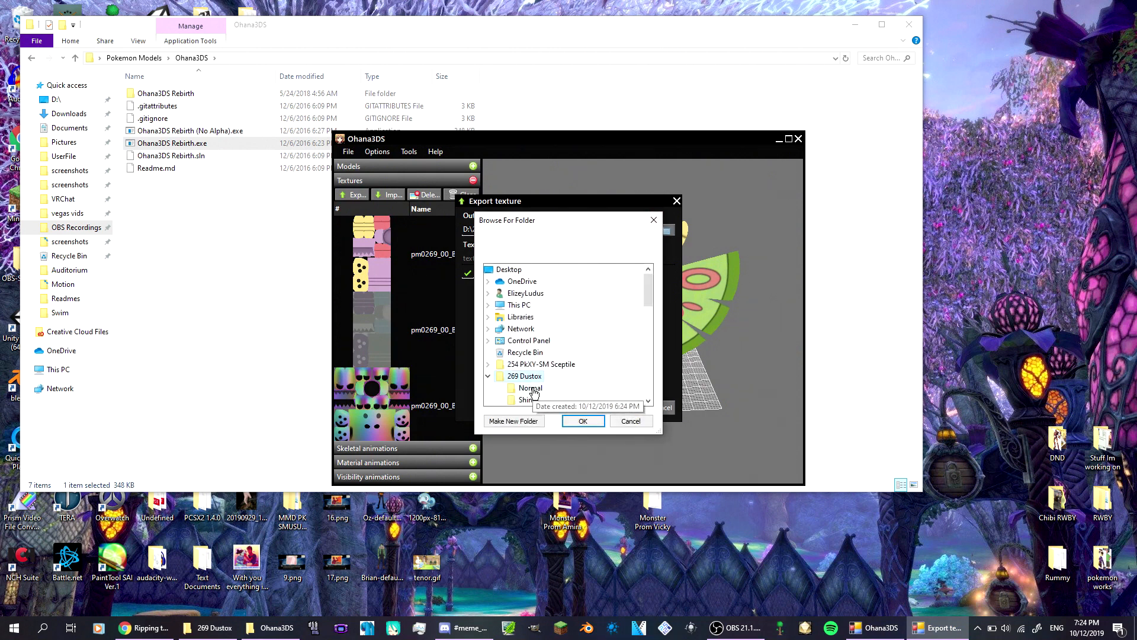
click(583, 420)
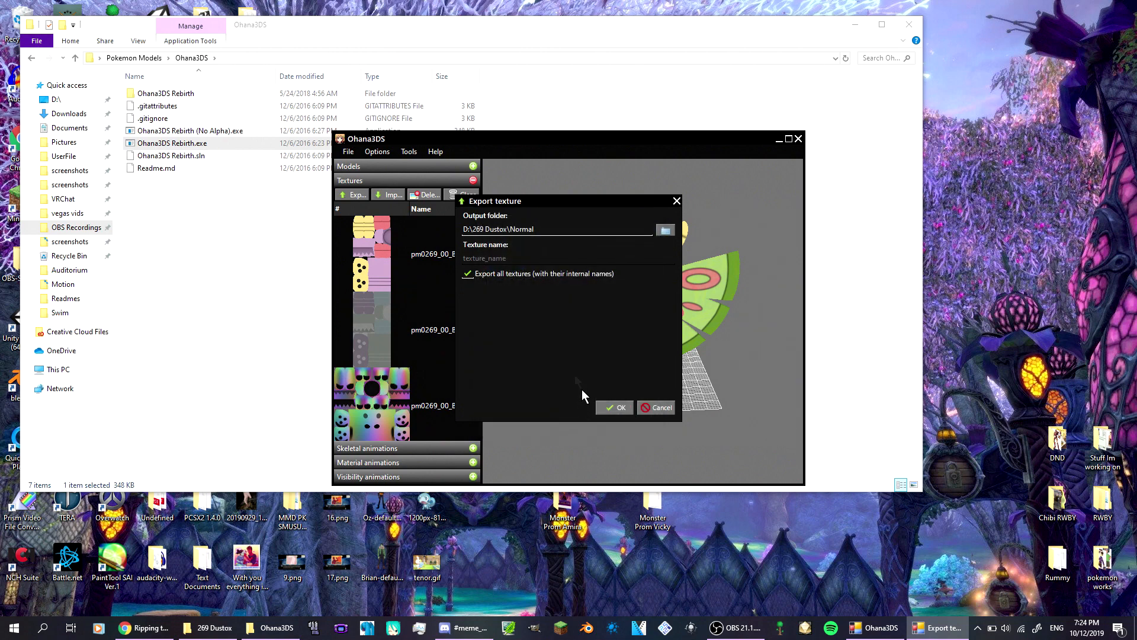
click(614, 407)
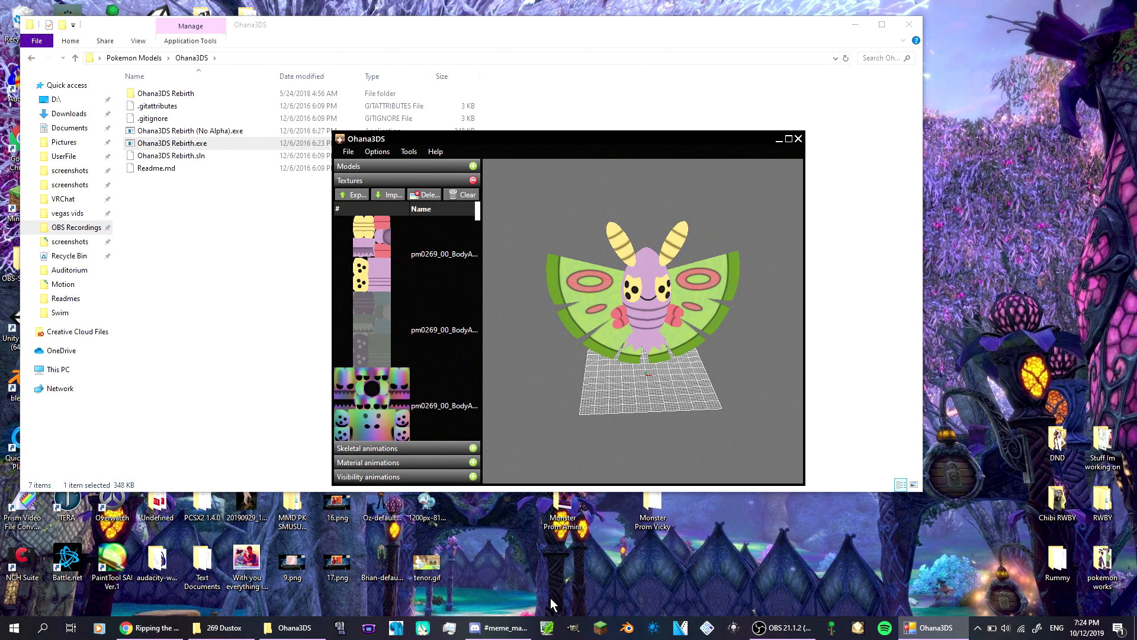
mouse_move(627, 627)
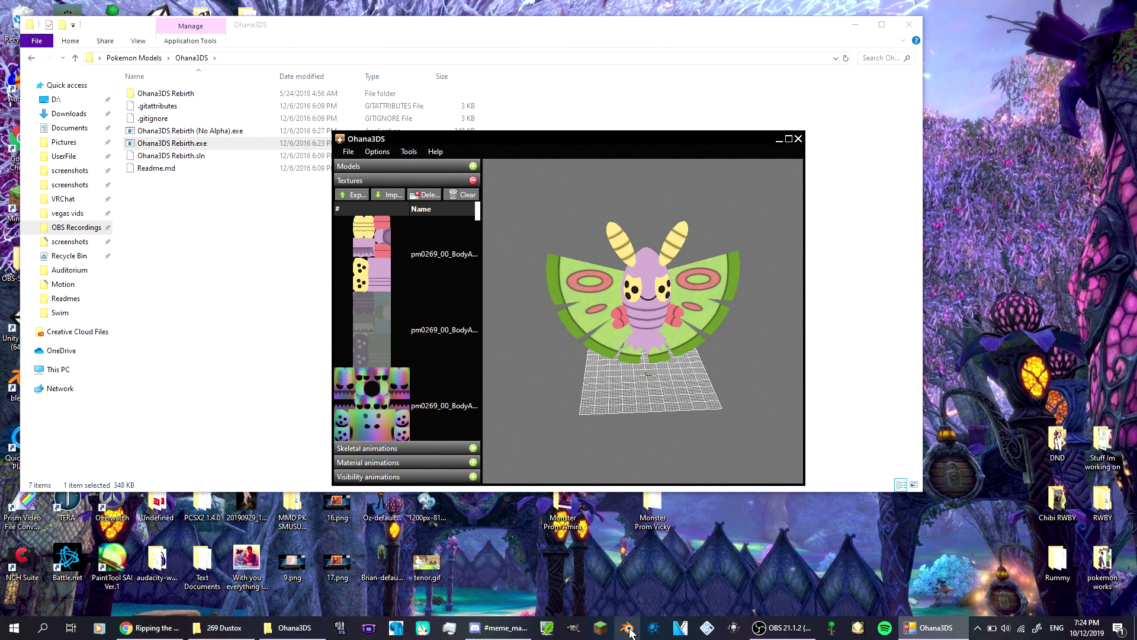
Switch over to Blender 2.79 with its startup splash showing.
click(626, 628)
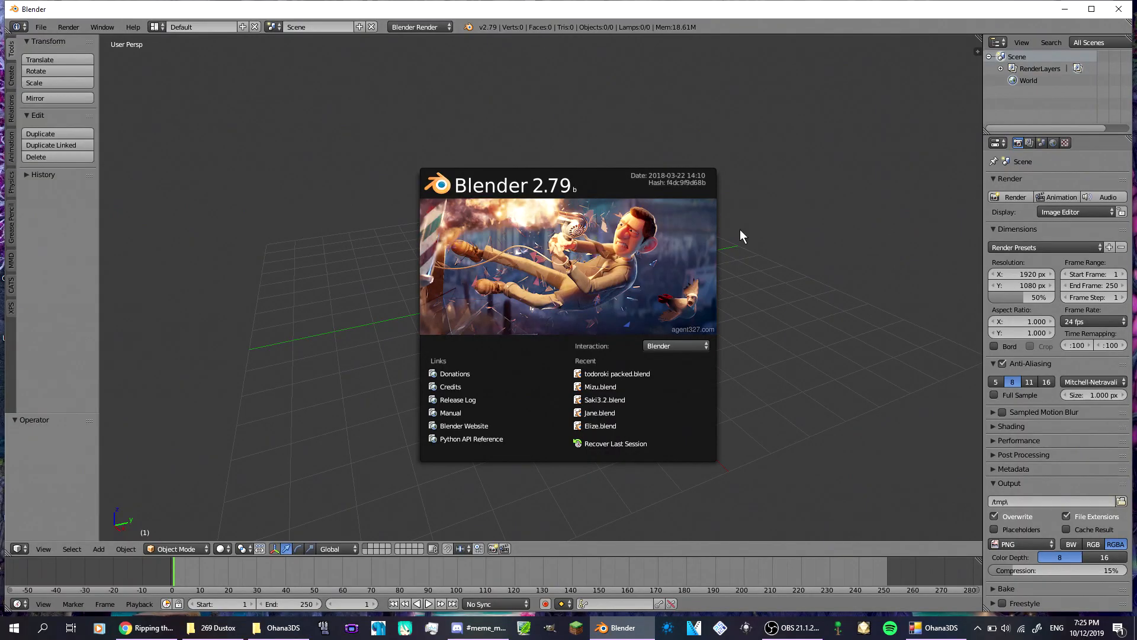
mouse_move(572, 201)
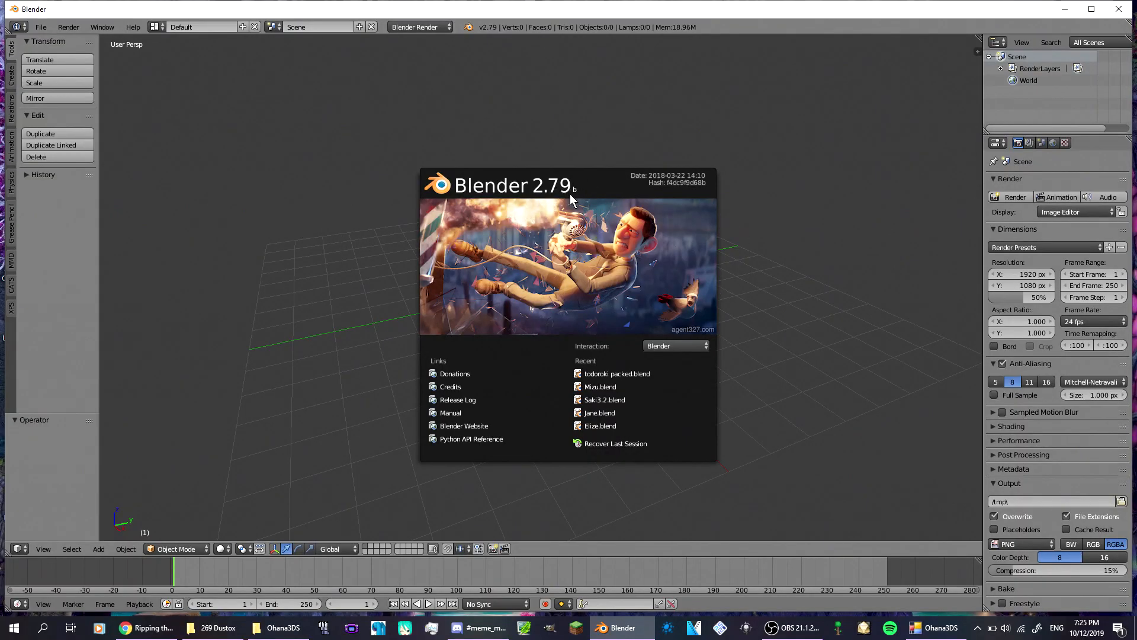
mouse_move(558, 64)
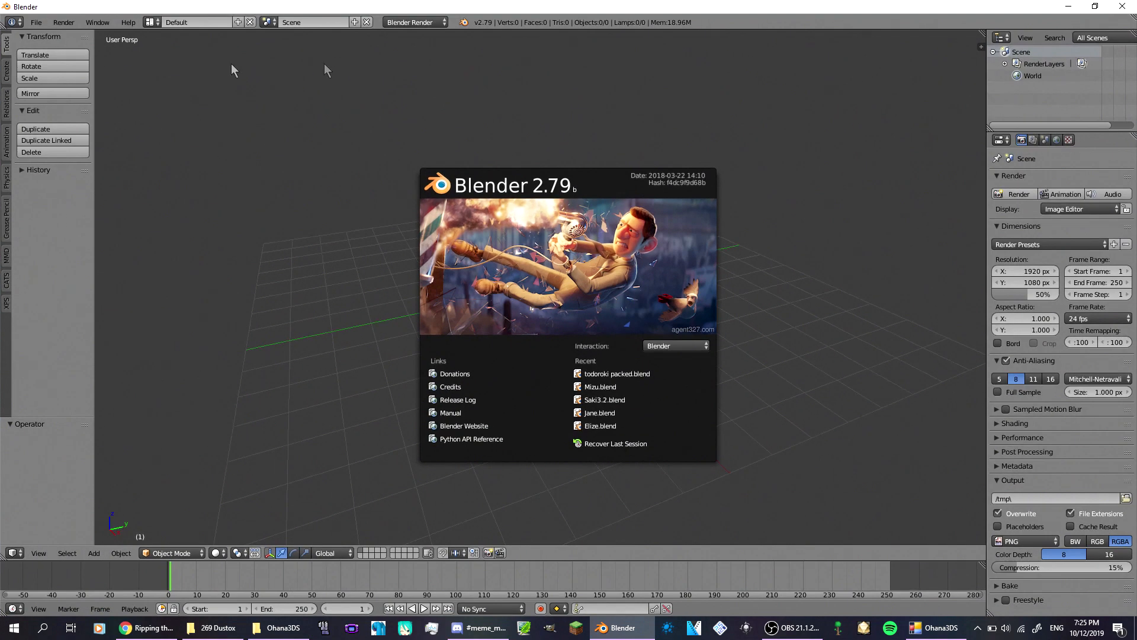
mouse_move(92, 71)
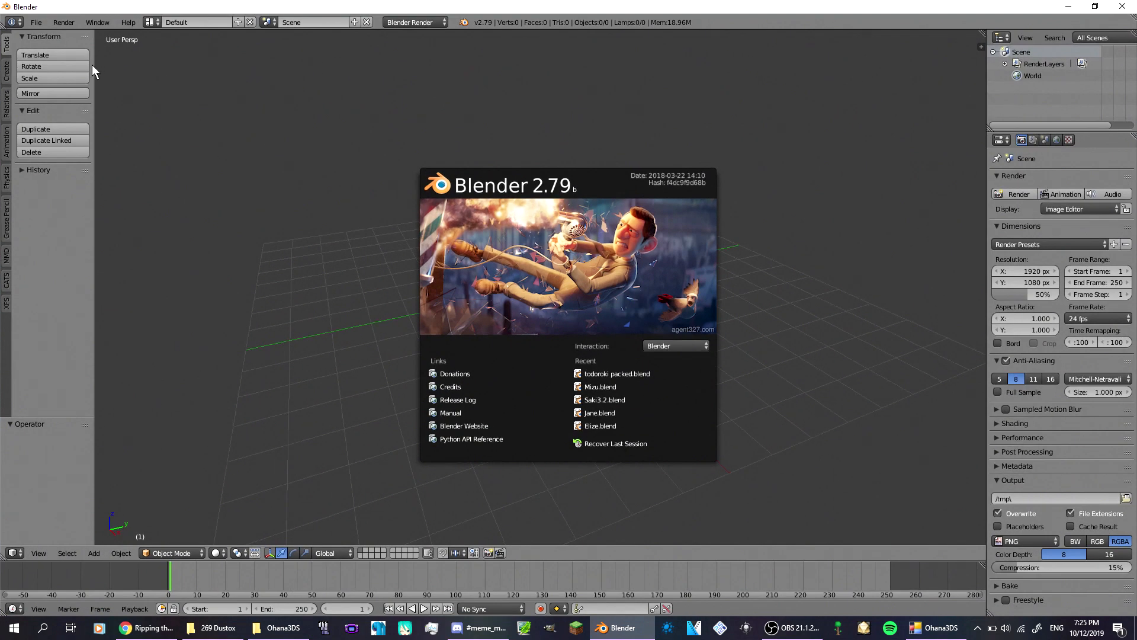
mouse_move(28, 21)
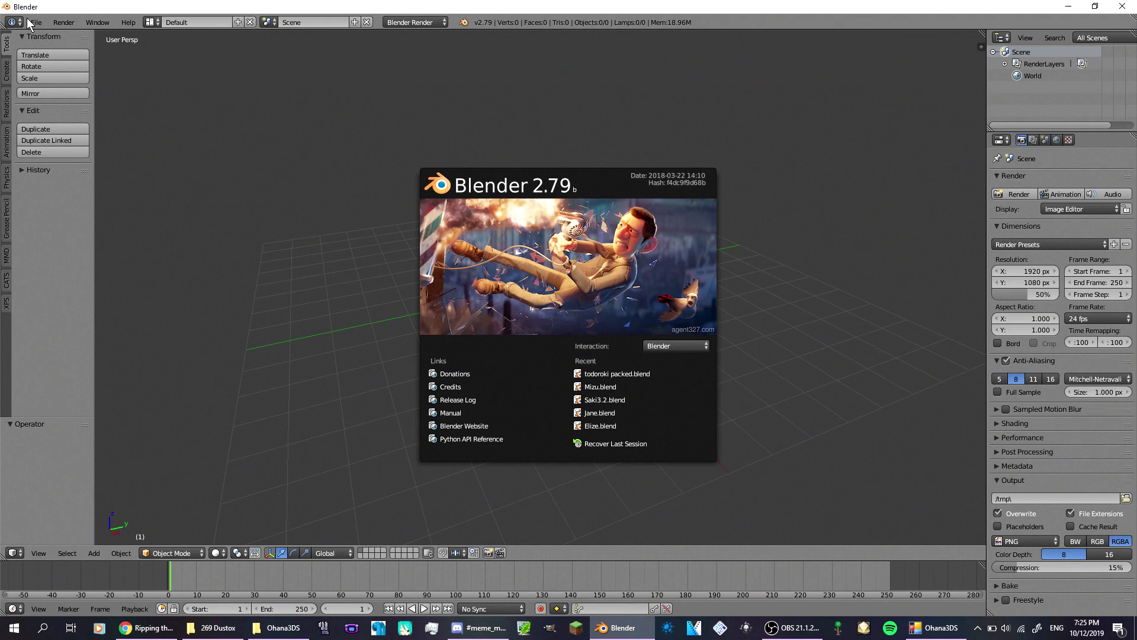
mouse_move(38, 27)
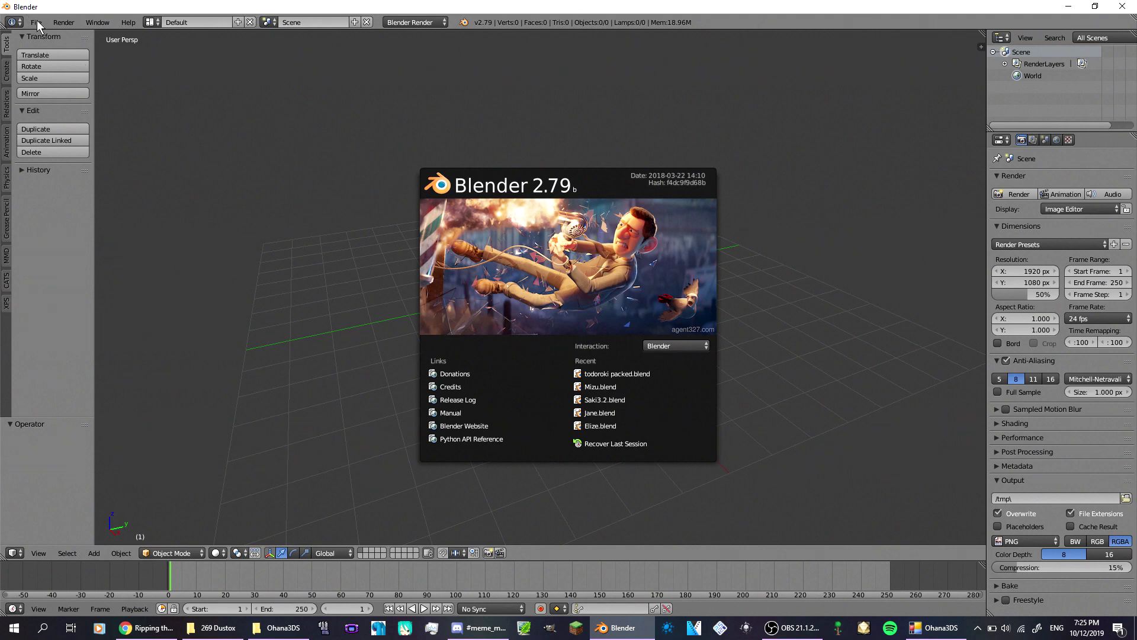
Import the Dustox Source Engine SMD model from the 269 Dustox folder into Blender.
click(35, 21)
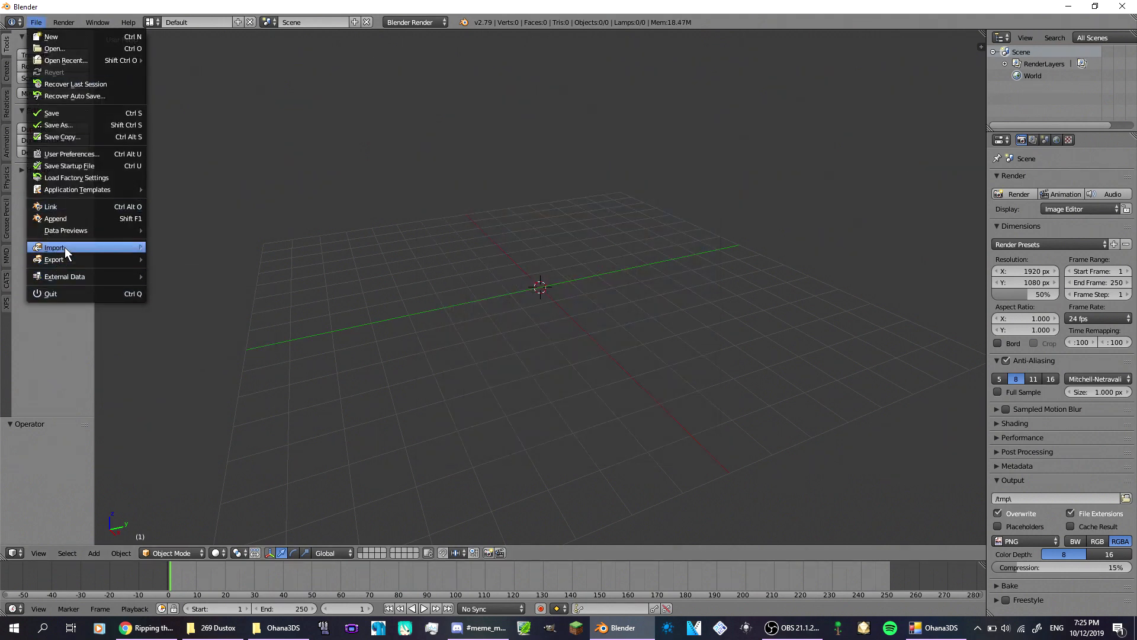
click(54, 246)
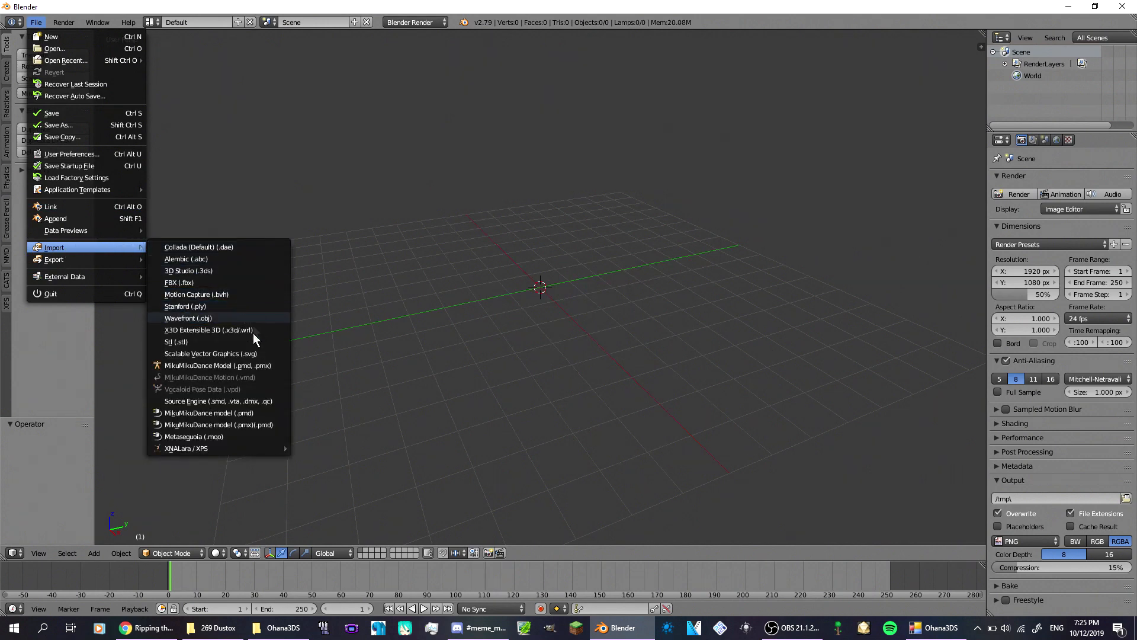
mouse_move(218, 400)
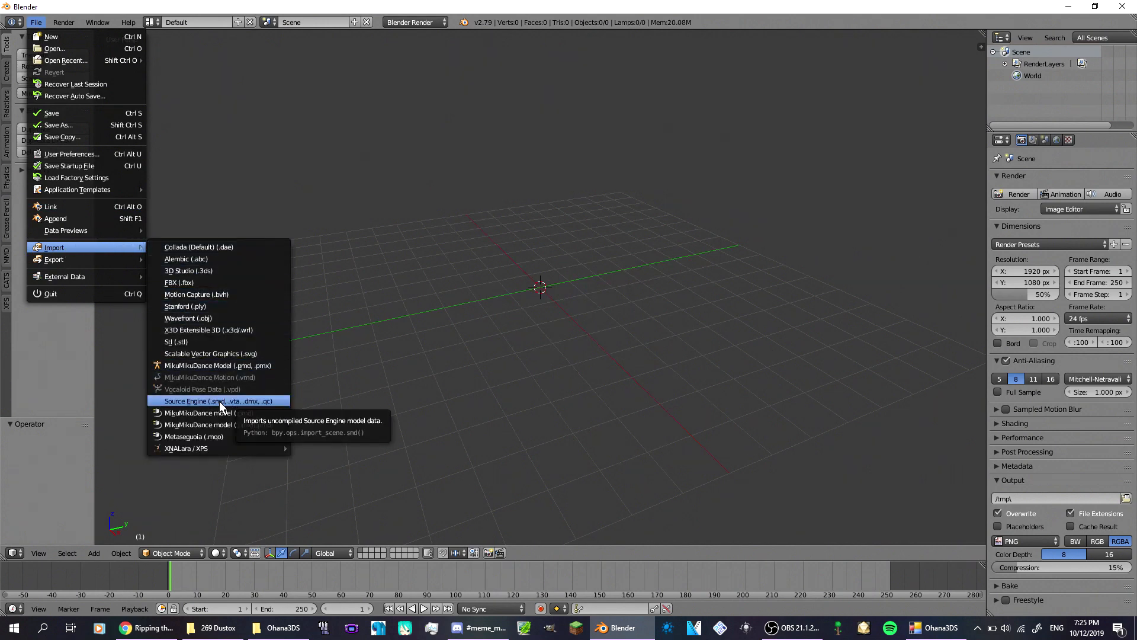
click(217, 400)
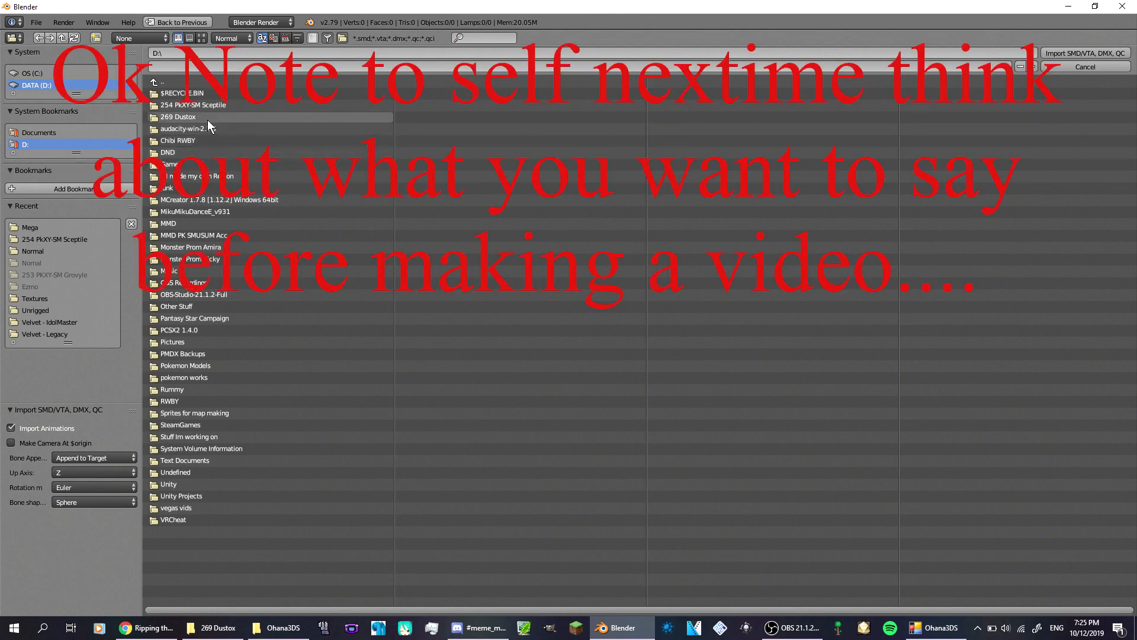
double_click(181, 117)
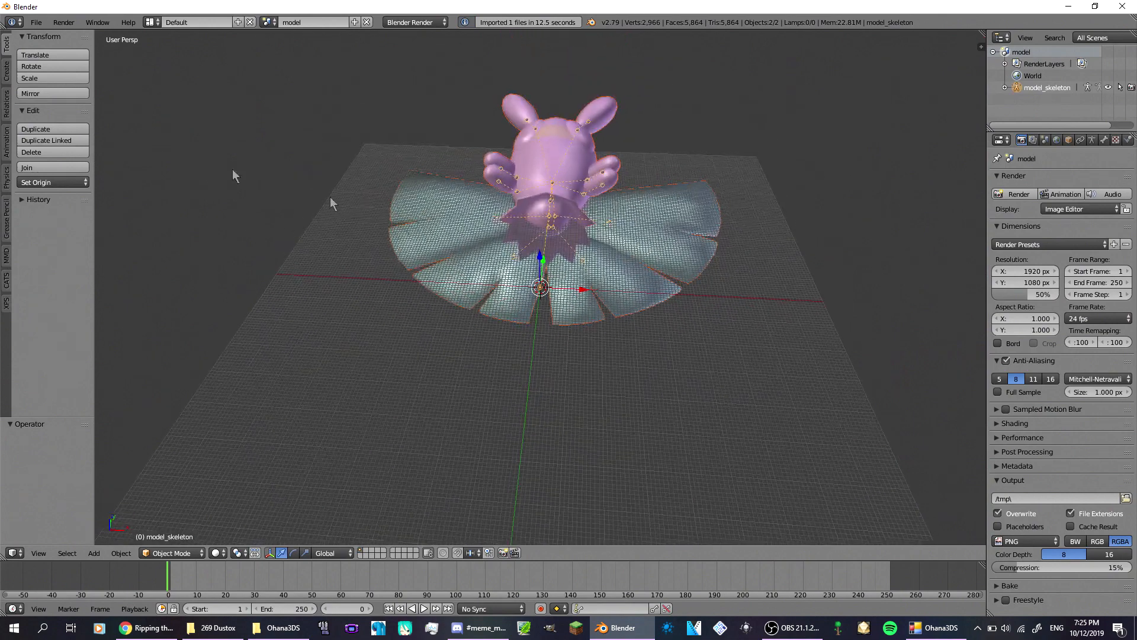
Export the model as a Miku Miku Dance PMX file into 269 Dustox\Normal.
click(34, 21)
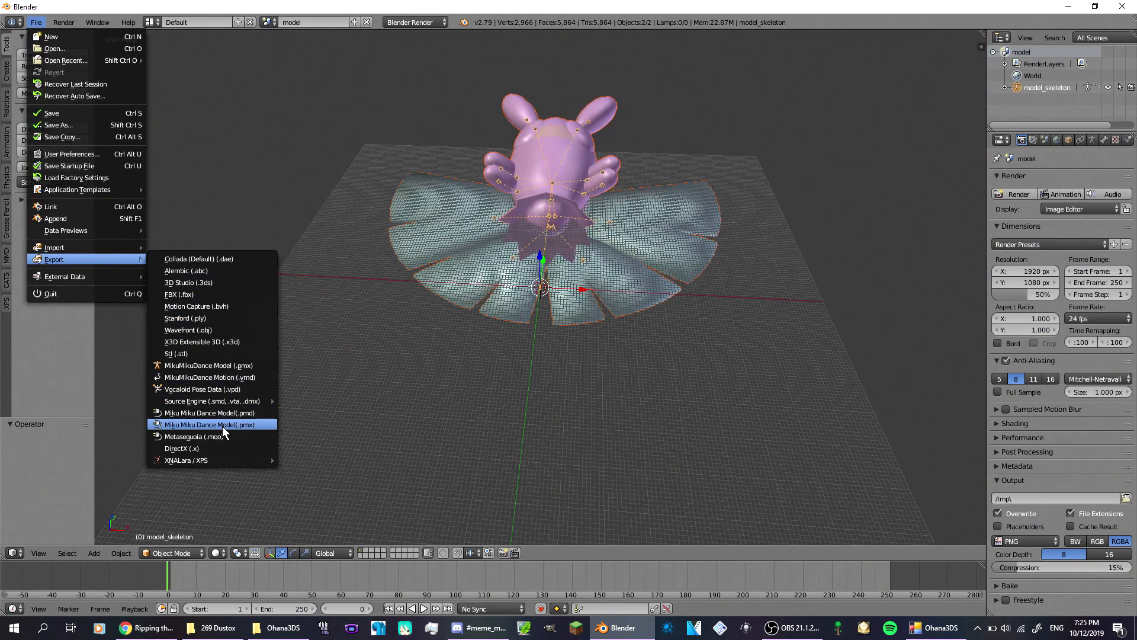
click(210, 424)
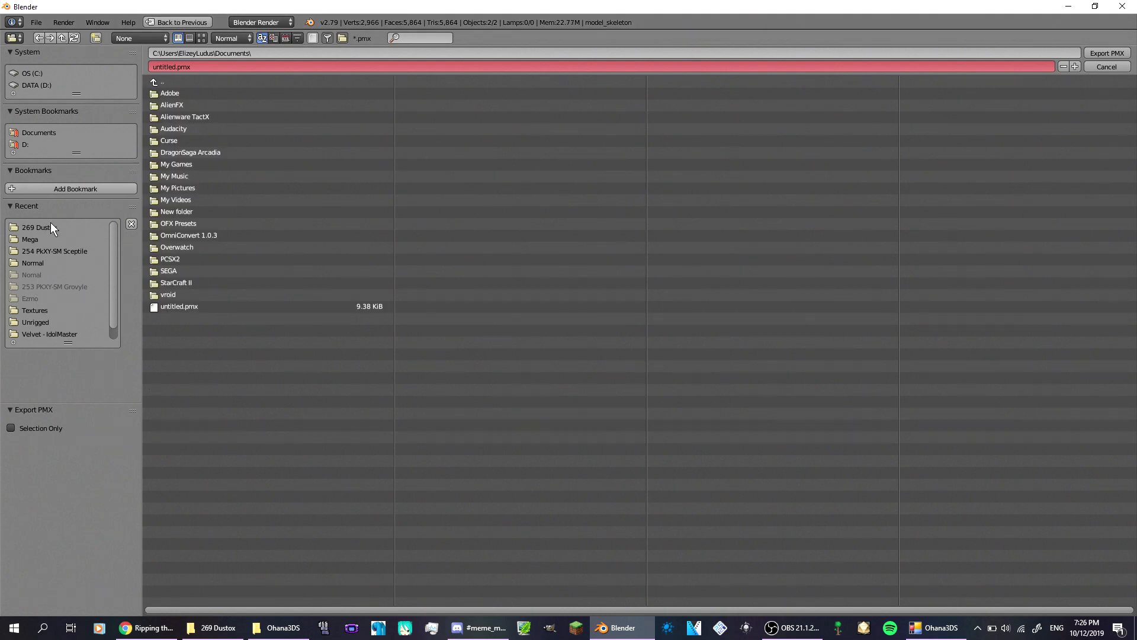
double_click(40, 228)
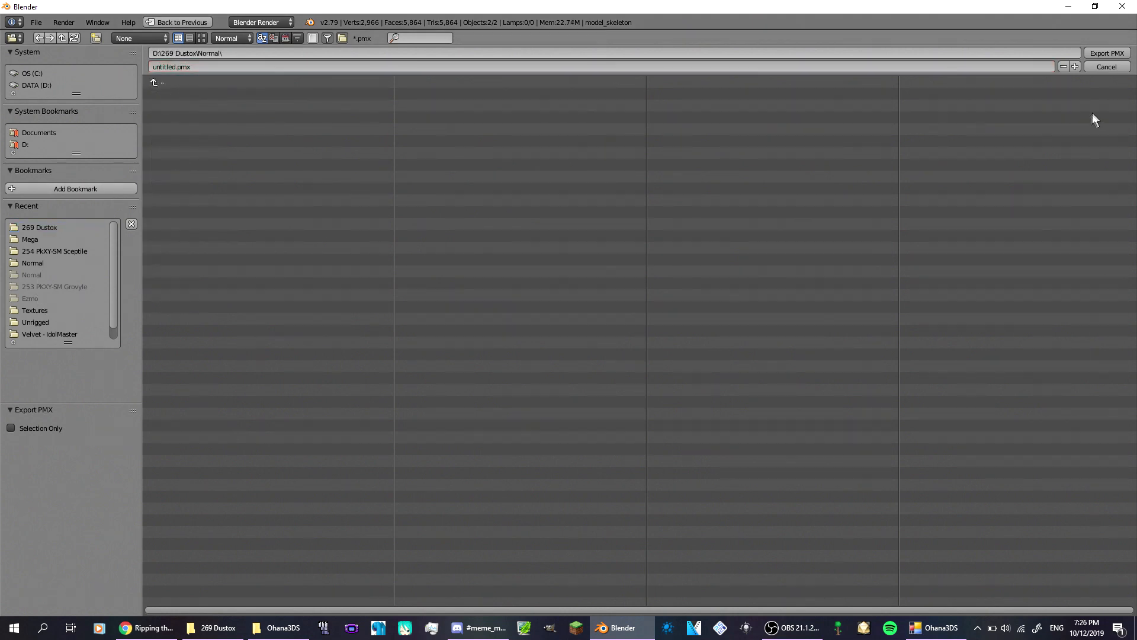
mouse_move(1106, 53)
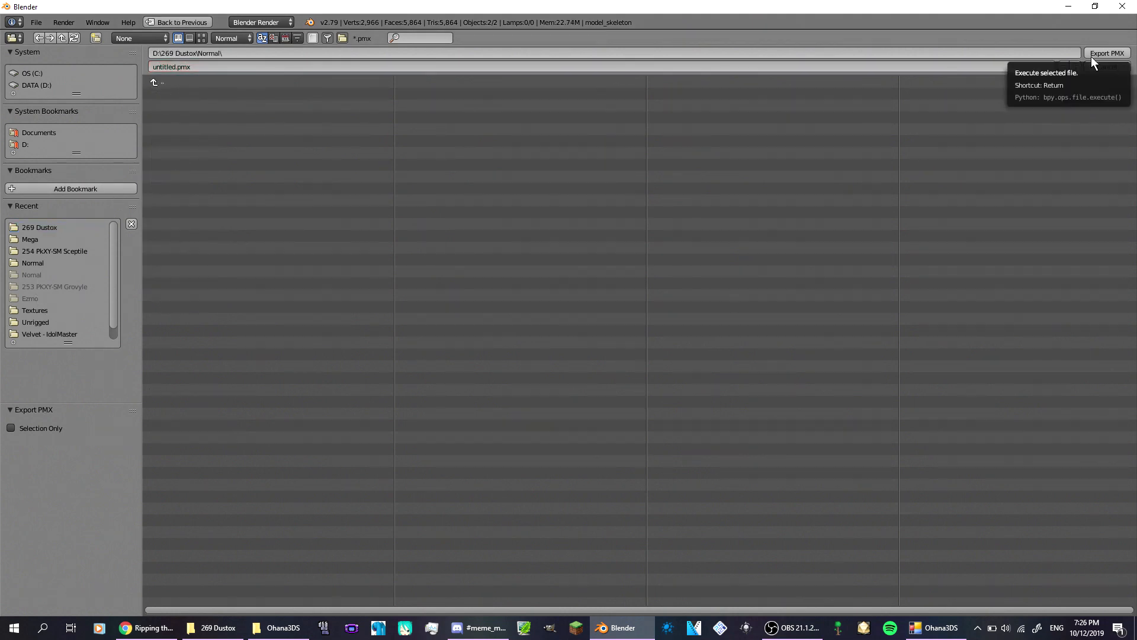
mouse_move(1102, 54)
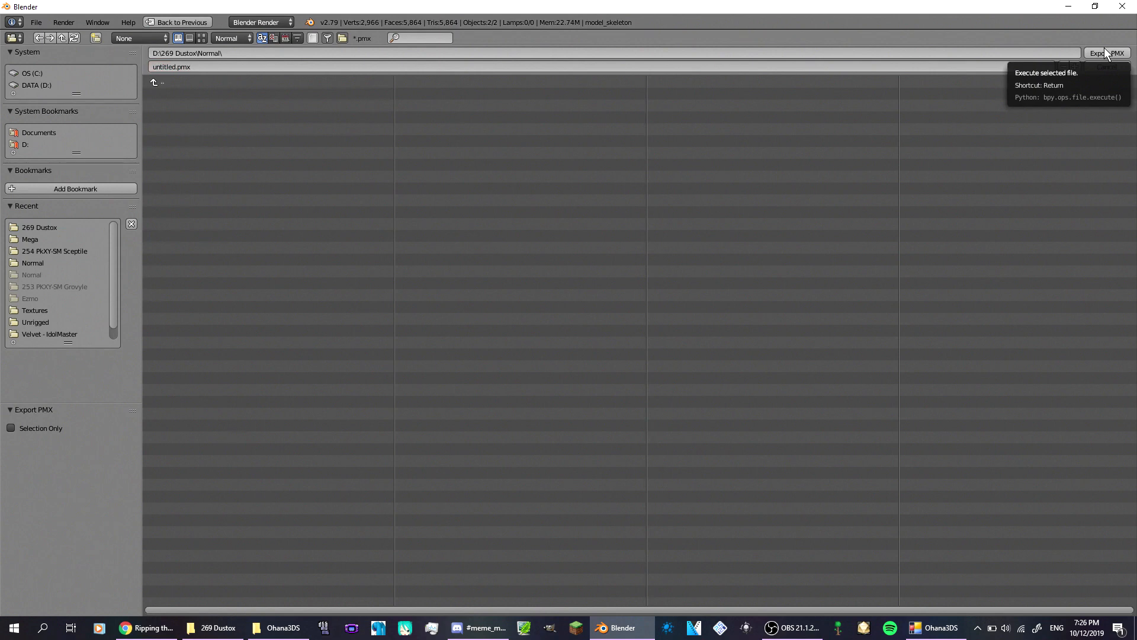
click(1103, 54)
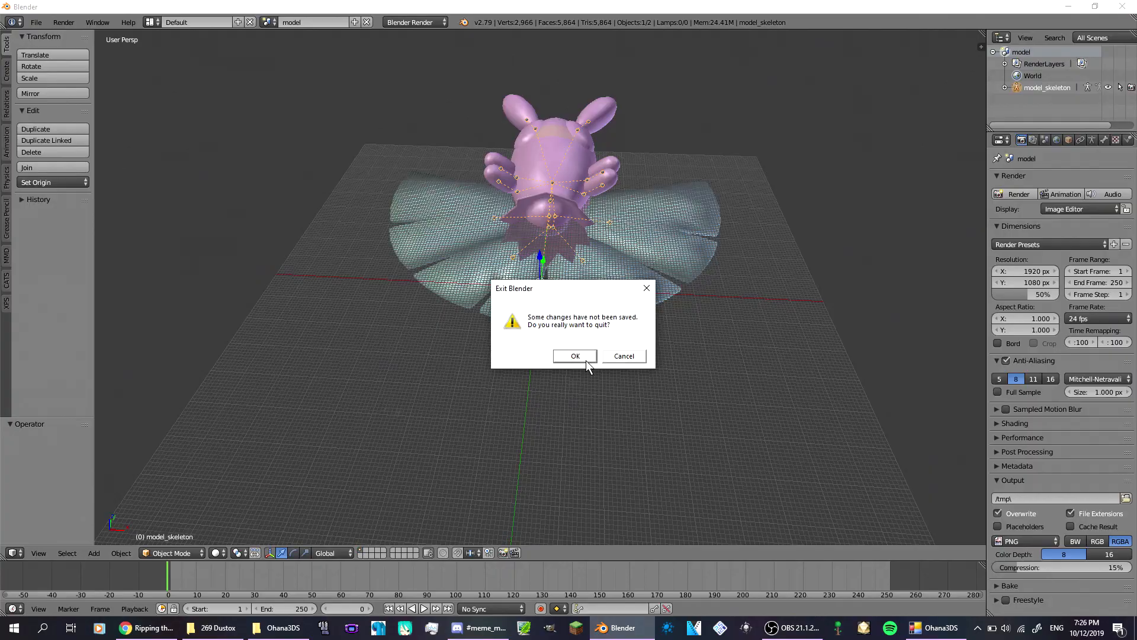
Confirm quitting Blender without saving the scene.
click(576, 356)
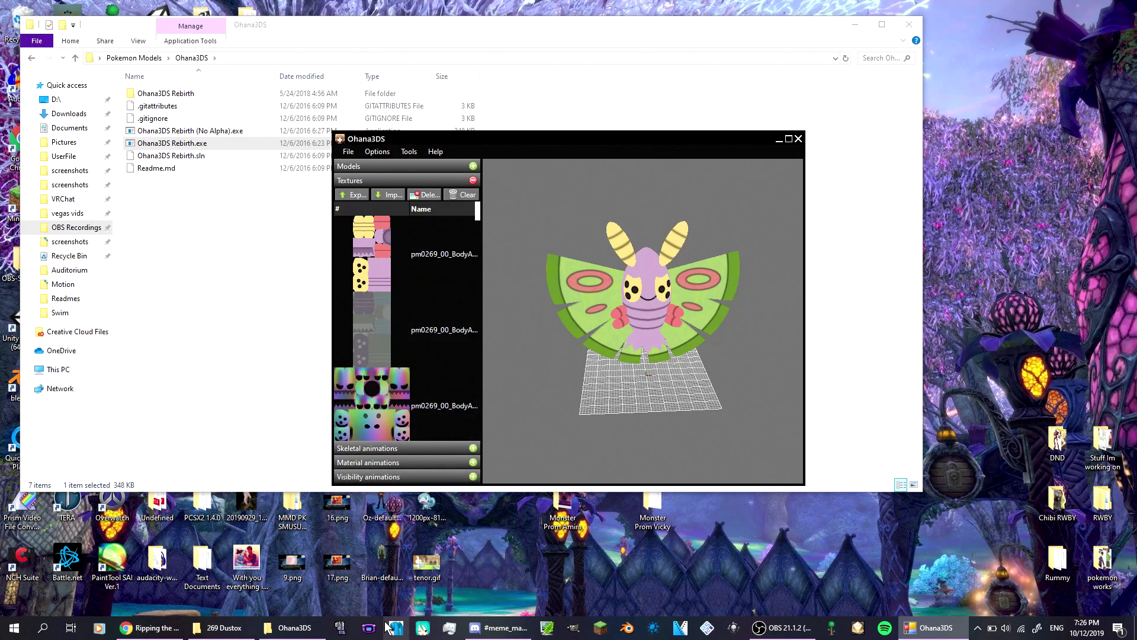
mouse_move(389, 606)
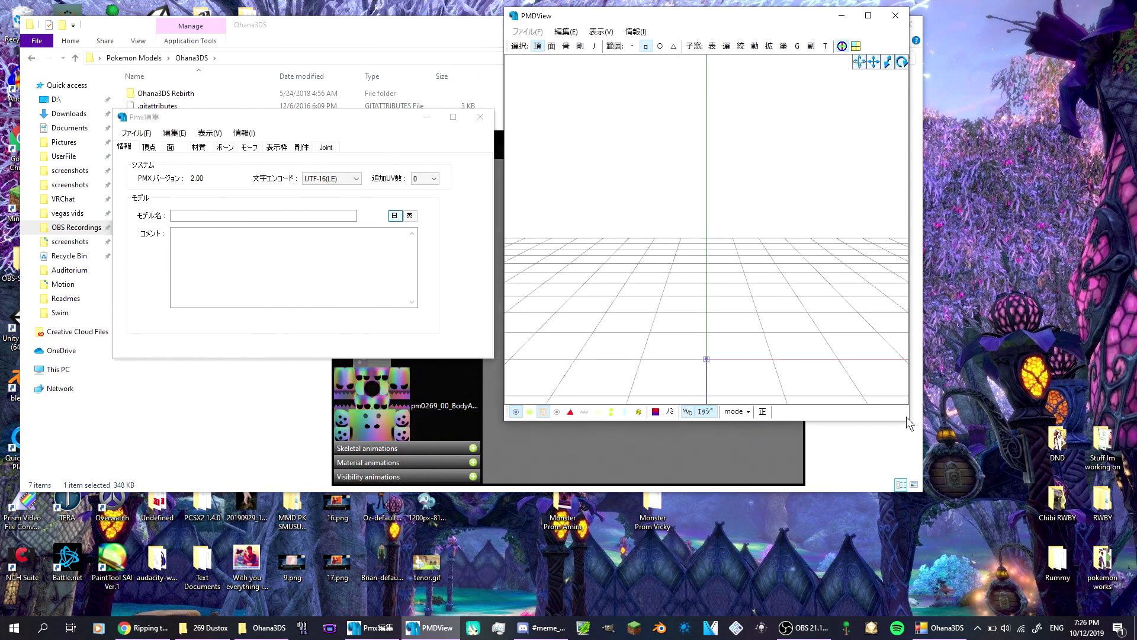
mouse_move(911, 424)
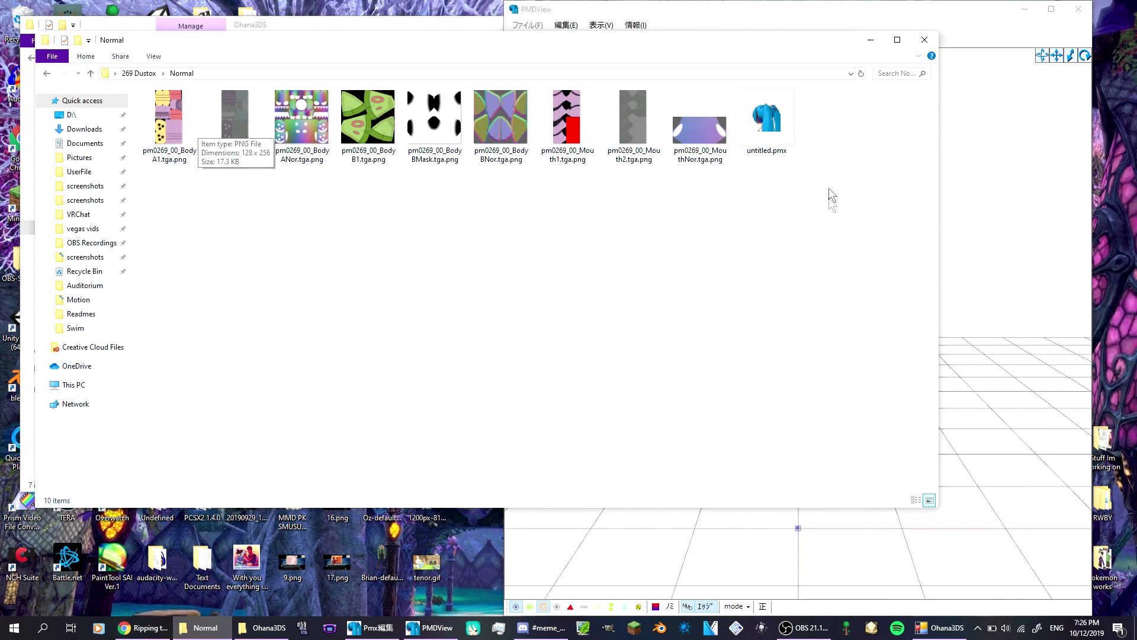
Load untitled.pmx into PMX Editor at default size and list its BodyA1, BodyB1 and Mouth1 materials.
click(766, 117)
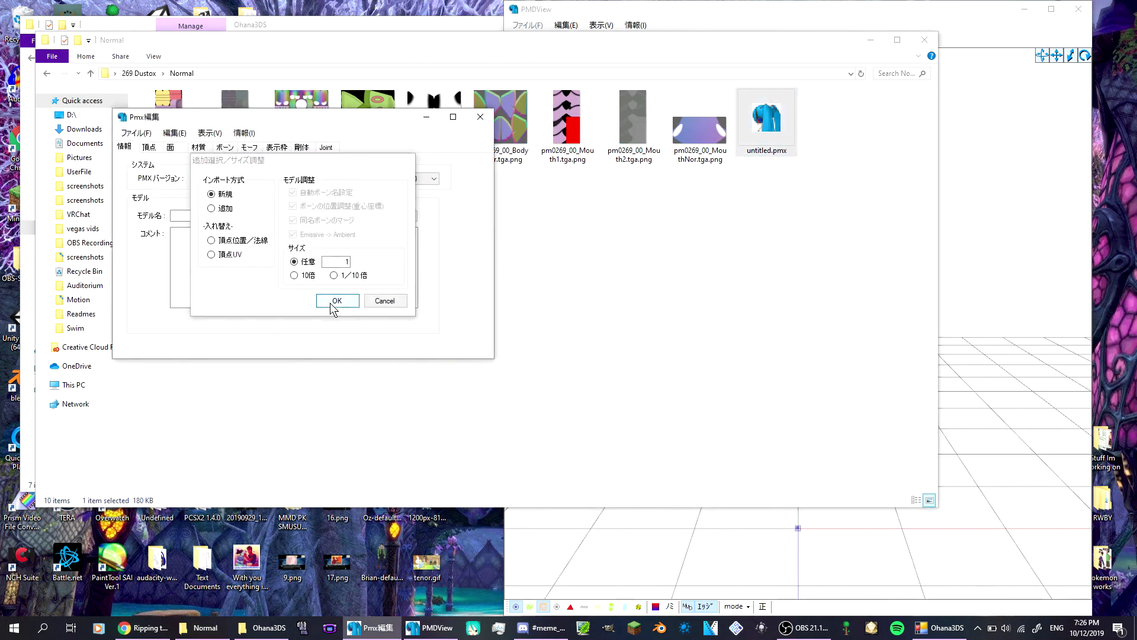
click(336, 300)
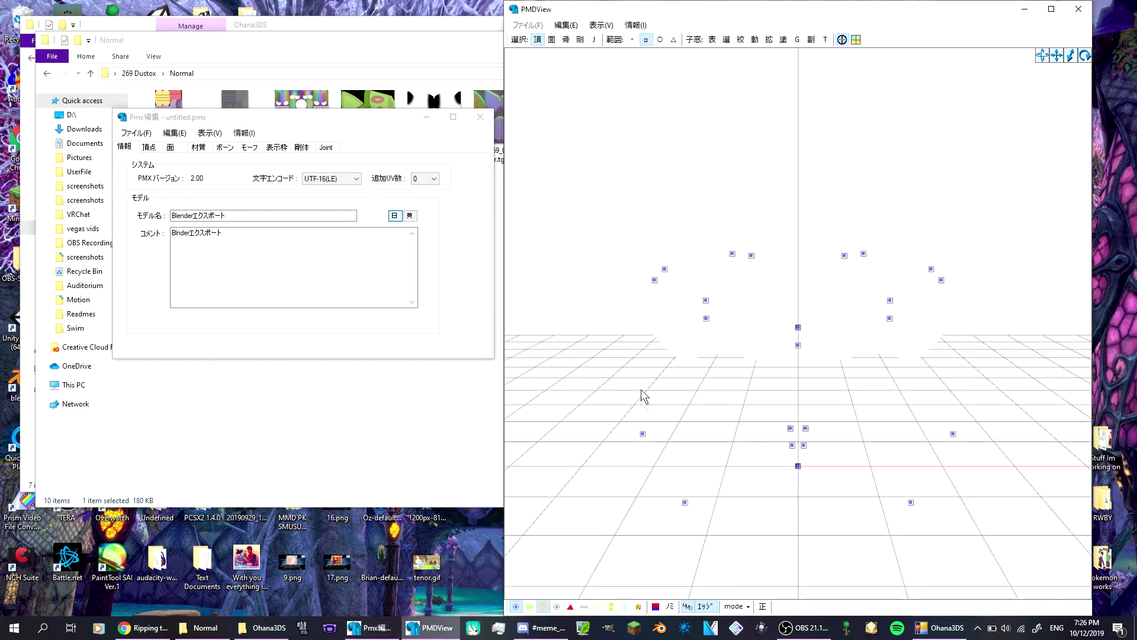
click(198, 147)
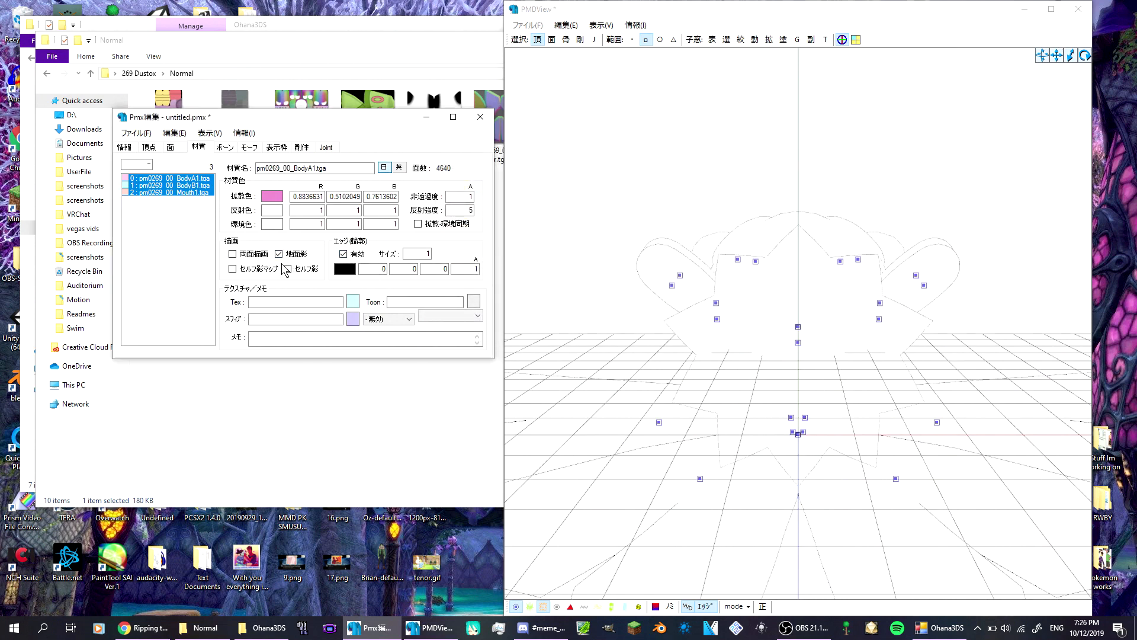
Copy the BodyB1 texture file name from the texture folder in Explorer.
click(232, 269)
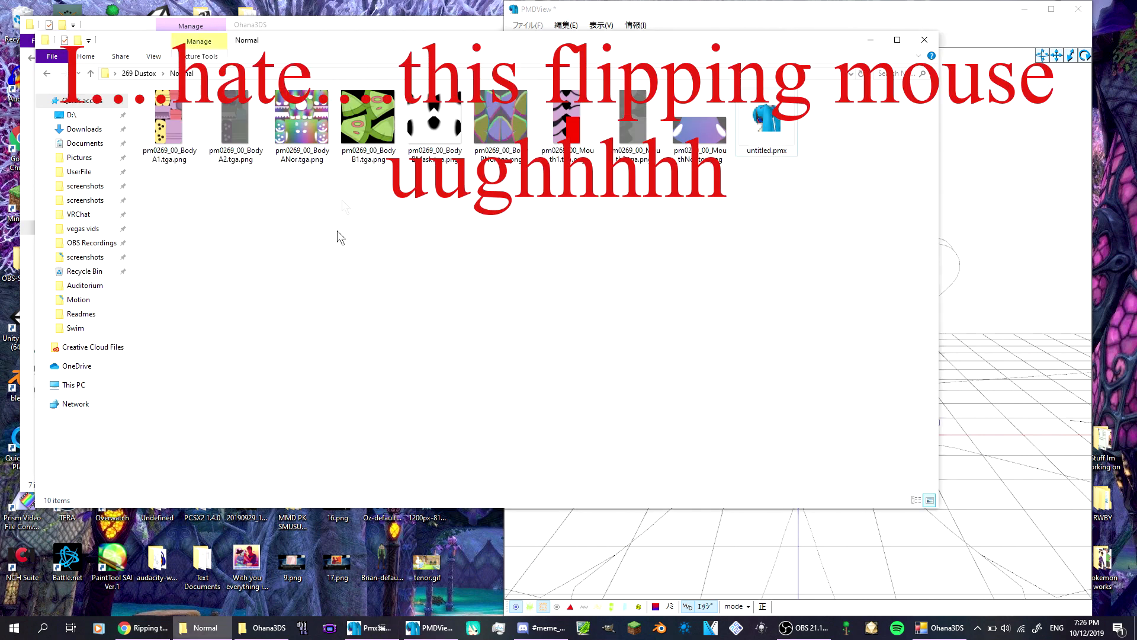
click(368, 119)
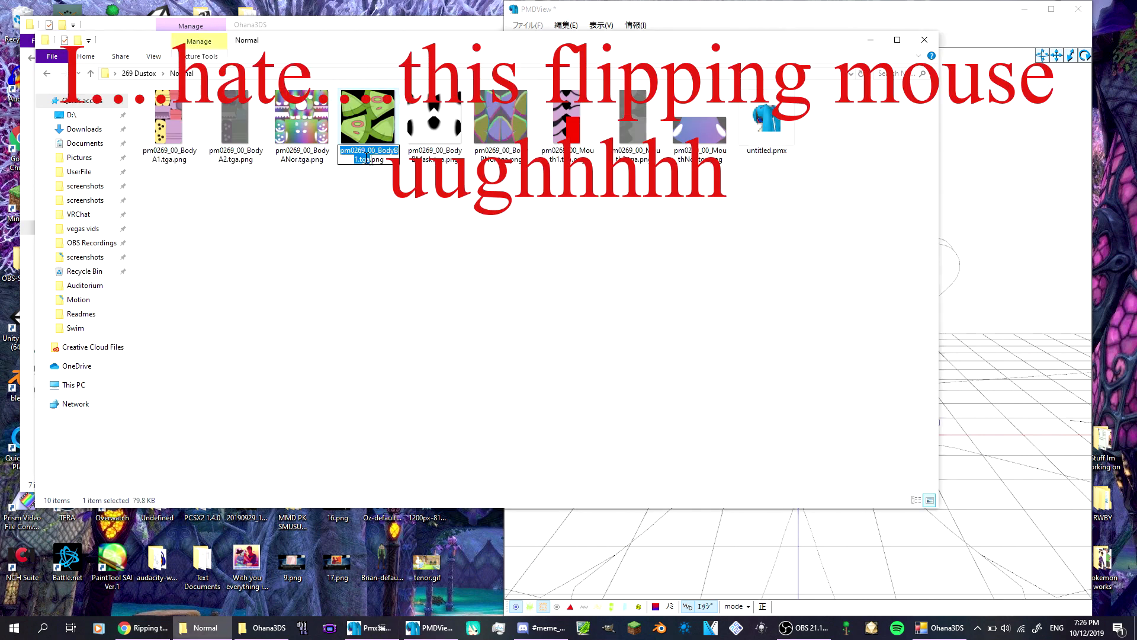
right_click(367, 154)
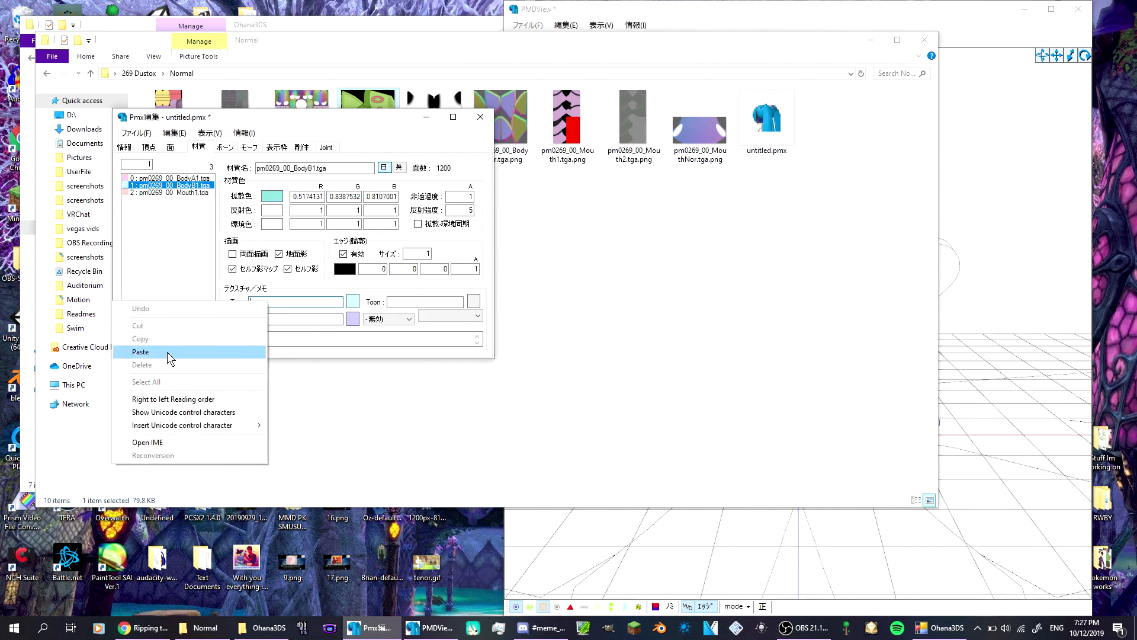
Paste the copied name into the Tex field of material 1 (BodyB1).
click(140, 352)
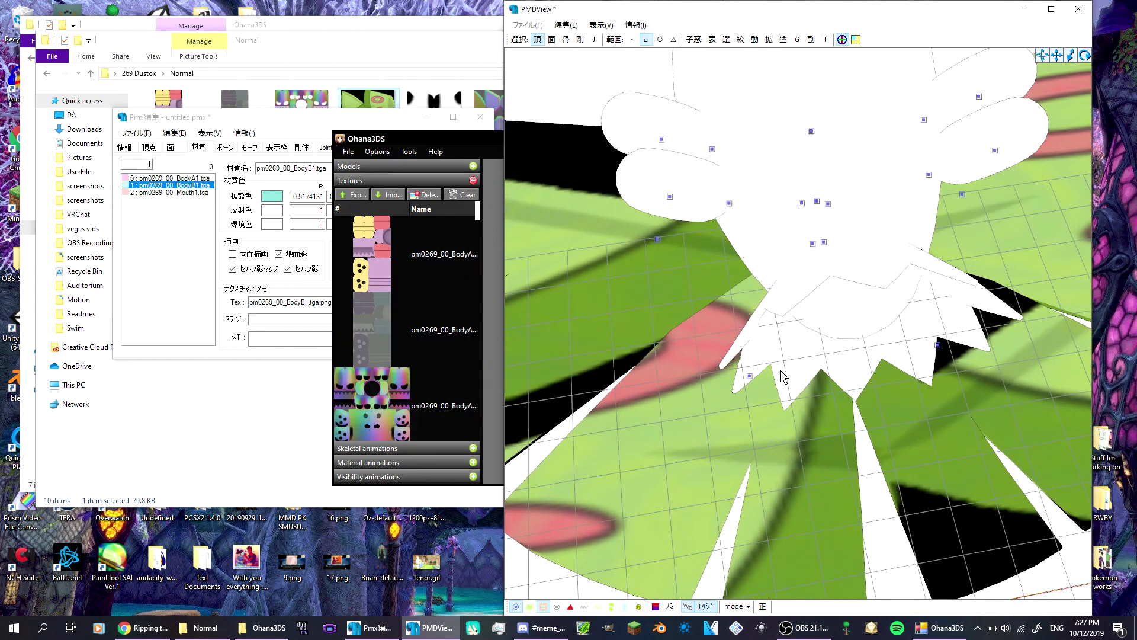
click(260, 627)
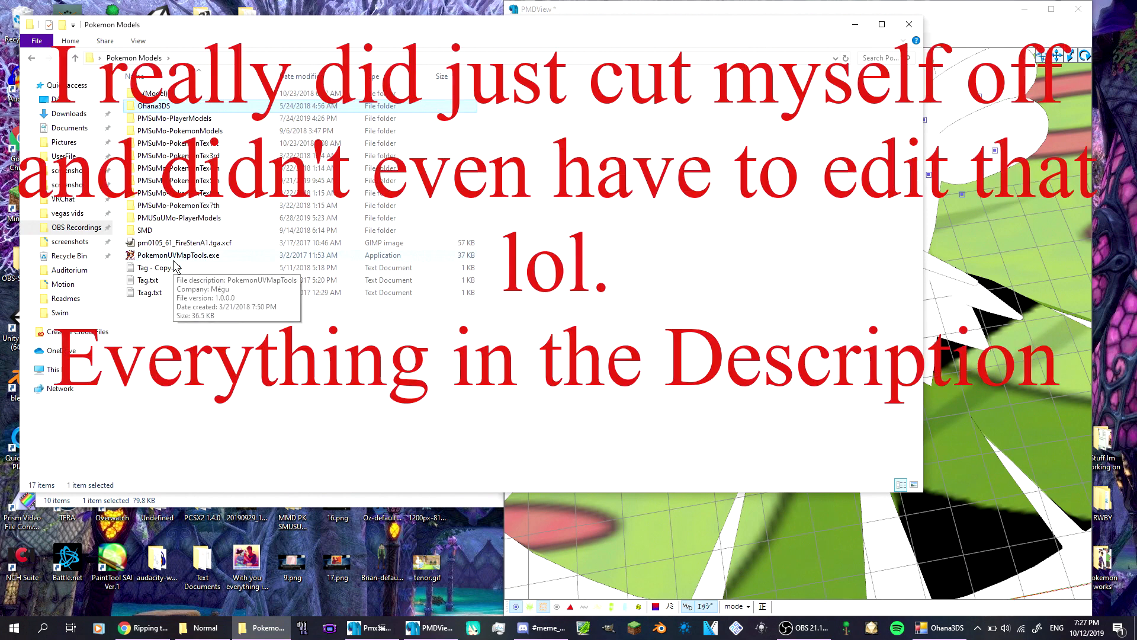
Launch PokemonUVMapTools and load pm0269_00_BodyB1.tga.png from D:\269 Dustox\Normal.
double_click(178, 255)
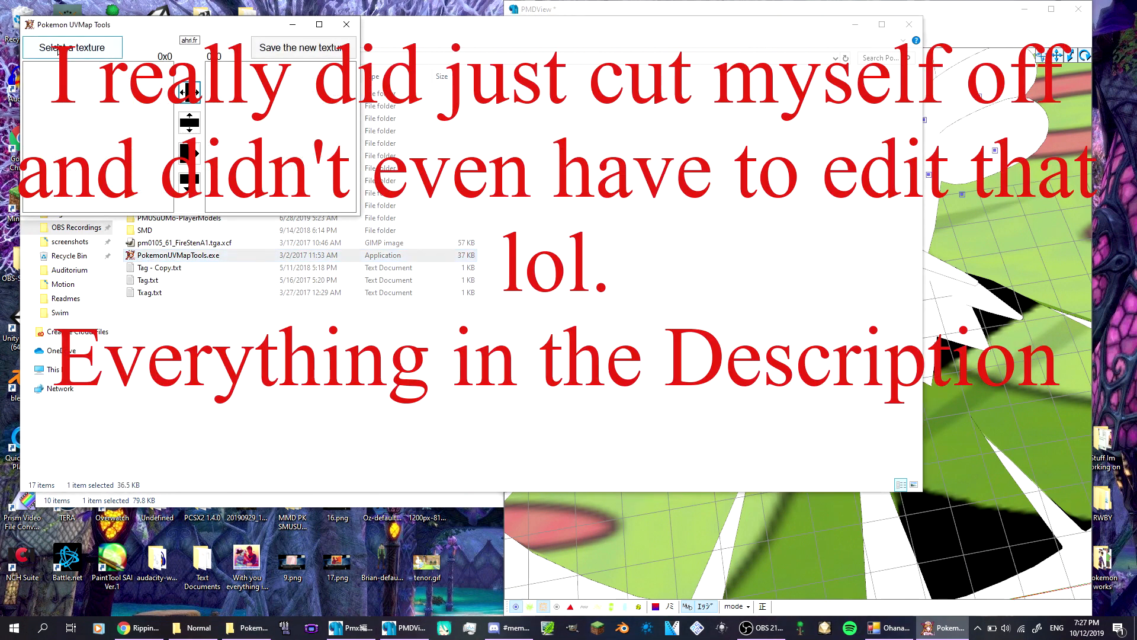
click(72, 47)
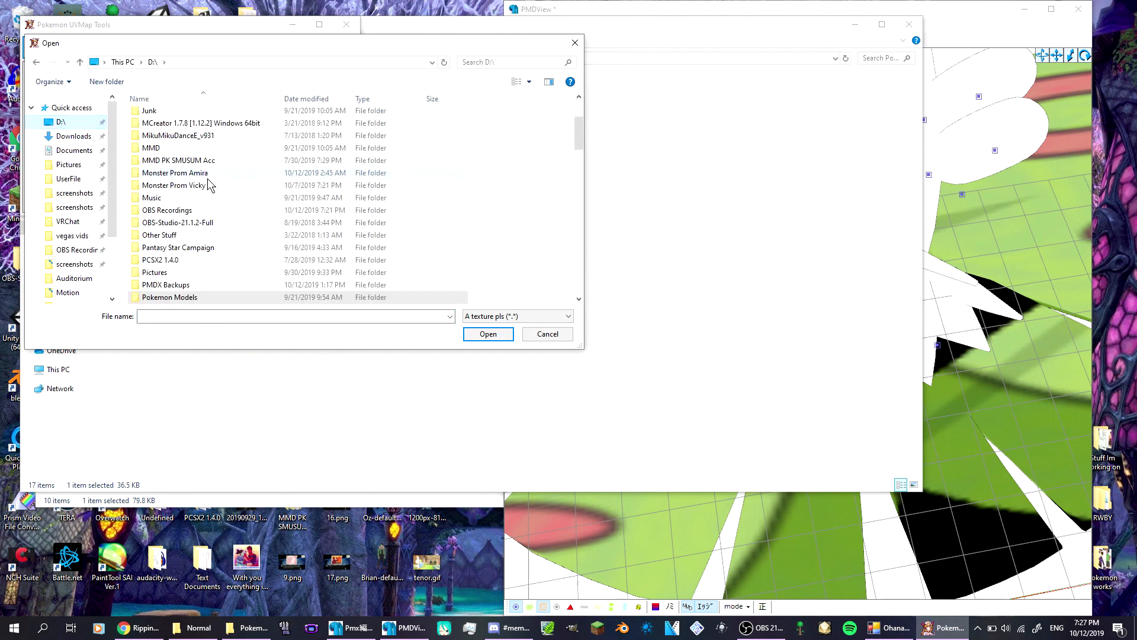
mouse_move(225, 148)
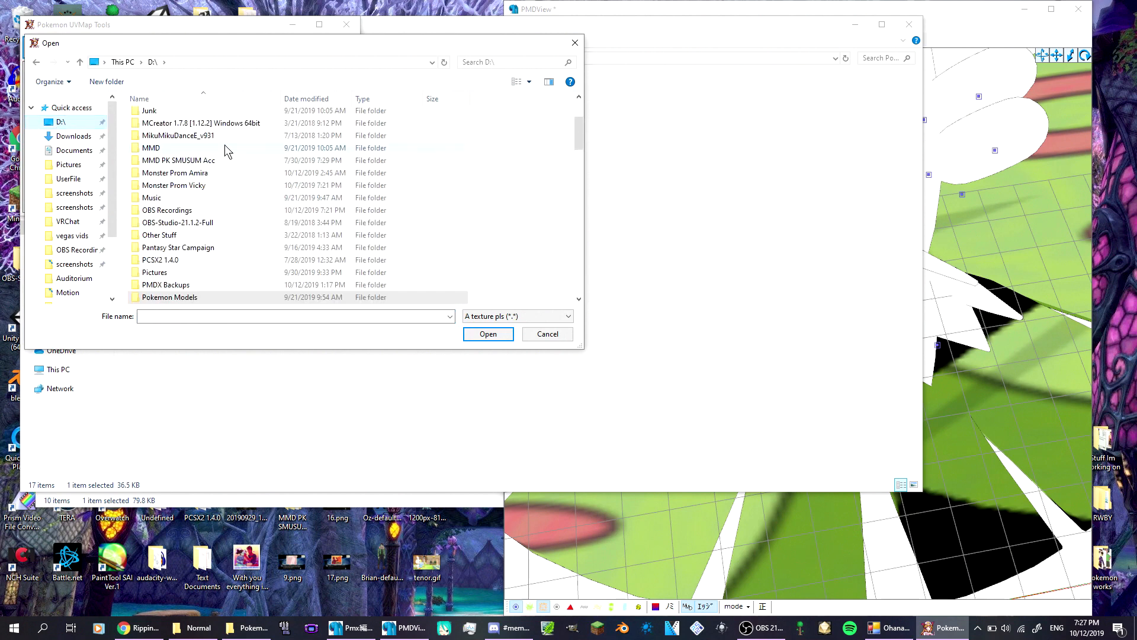
mouse_move(225, 198)
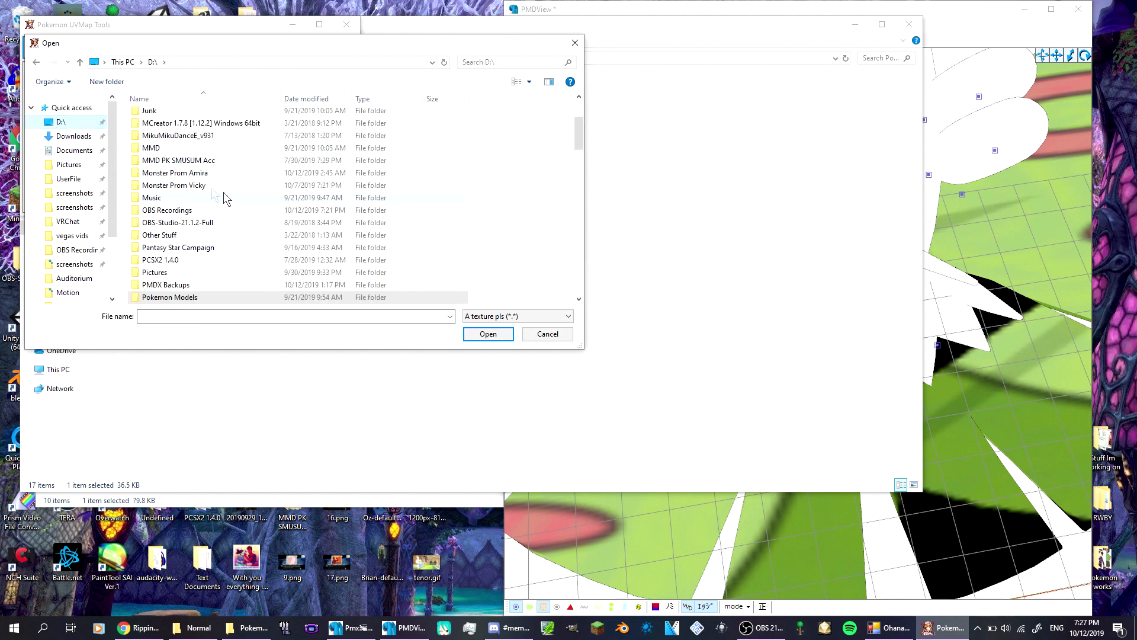
scroll(up, 3)
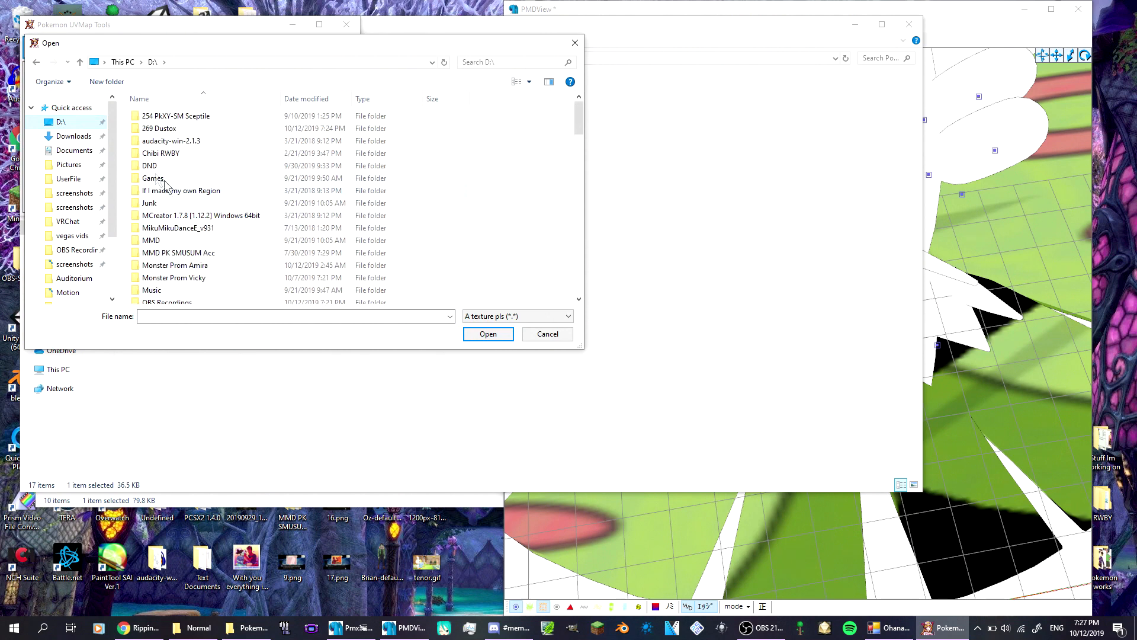
double_click(159, 128)
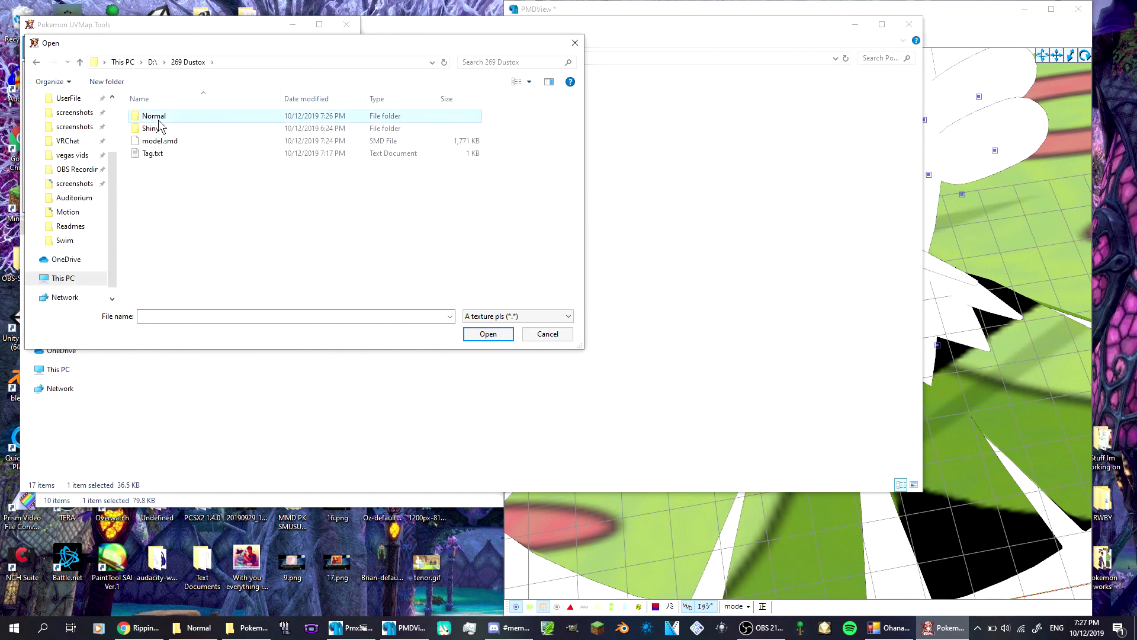
double_click(153, 115)
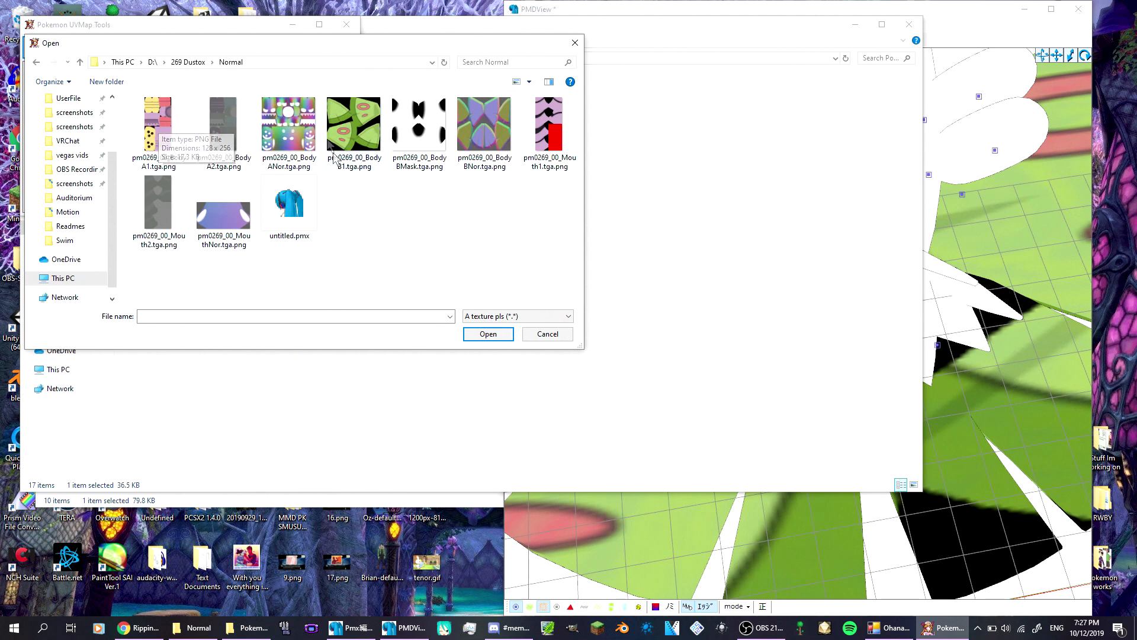
click(487, 334)
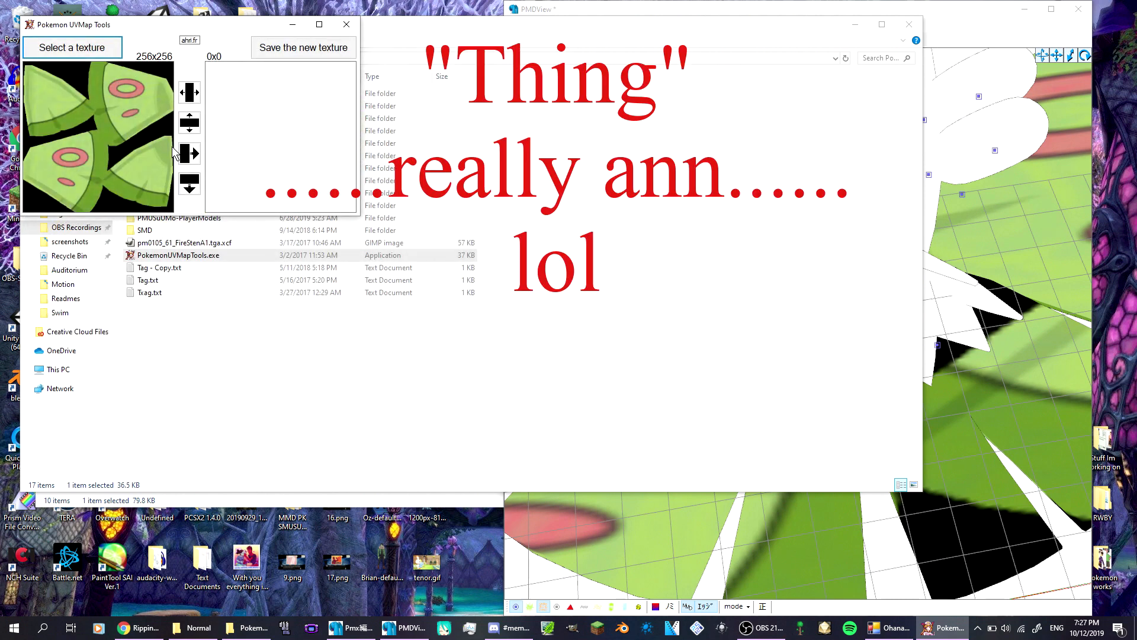
Mirror the wing texture horizontally to 512x256 and save it as BodyB1 in D:\269 Dustox\Normal.
click(187, 154)
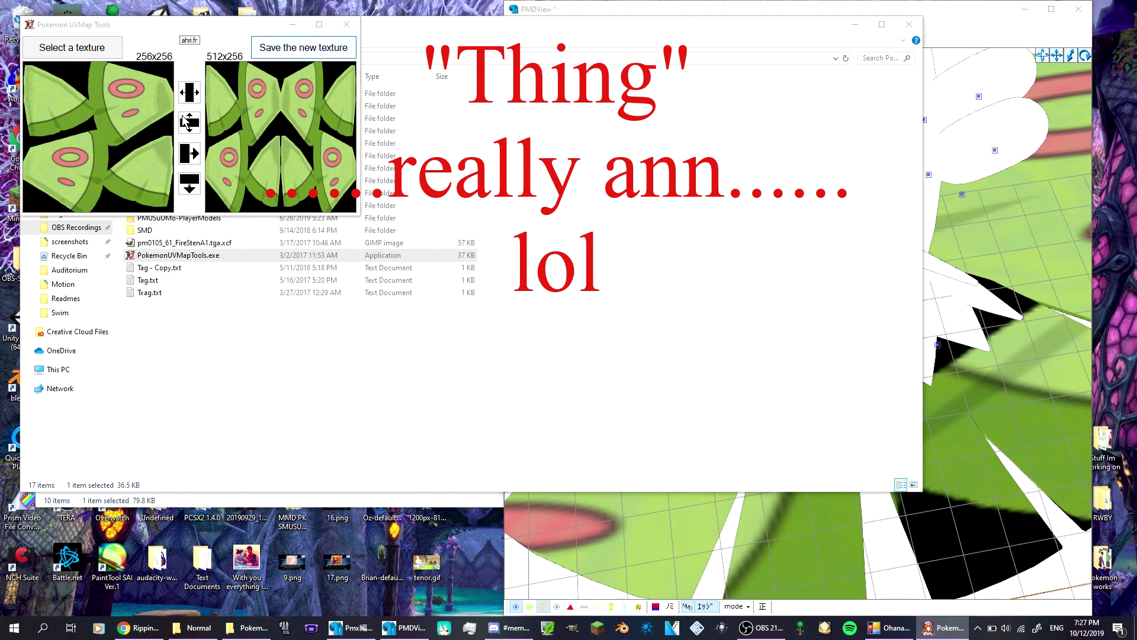
click(302, 48)
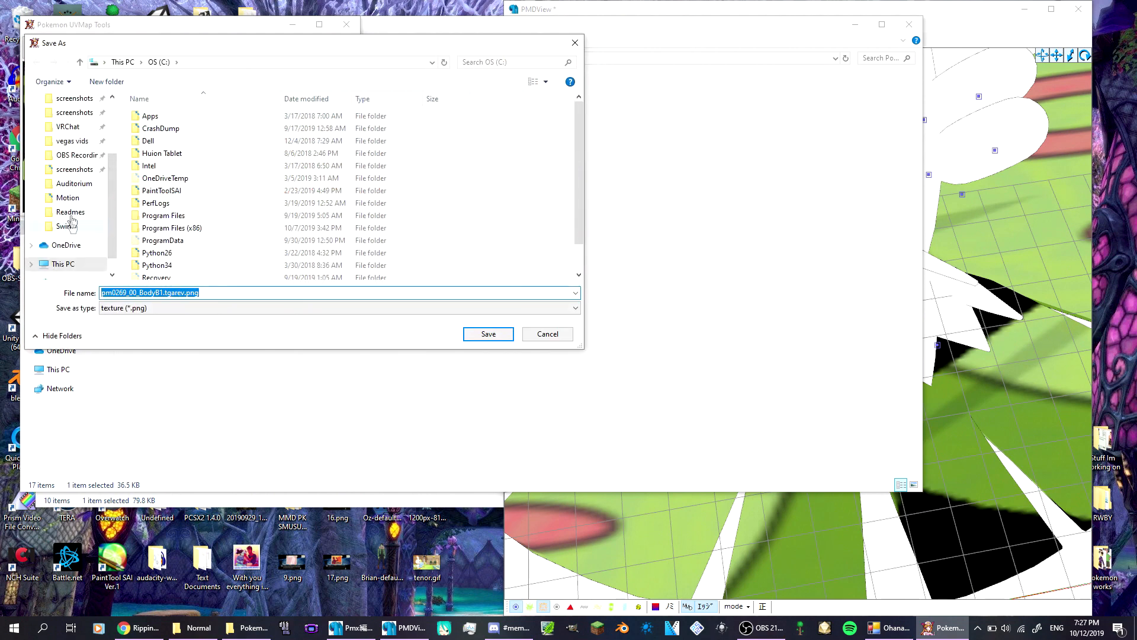
scroll(up, 3)
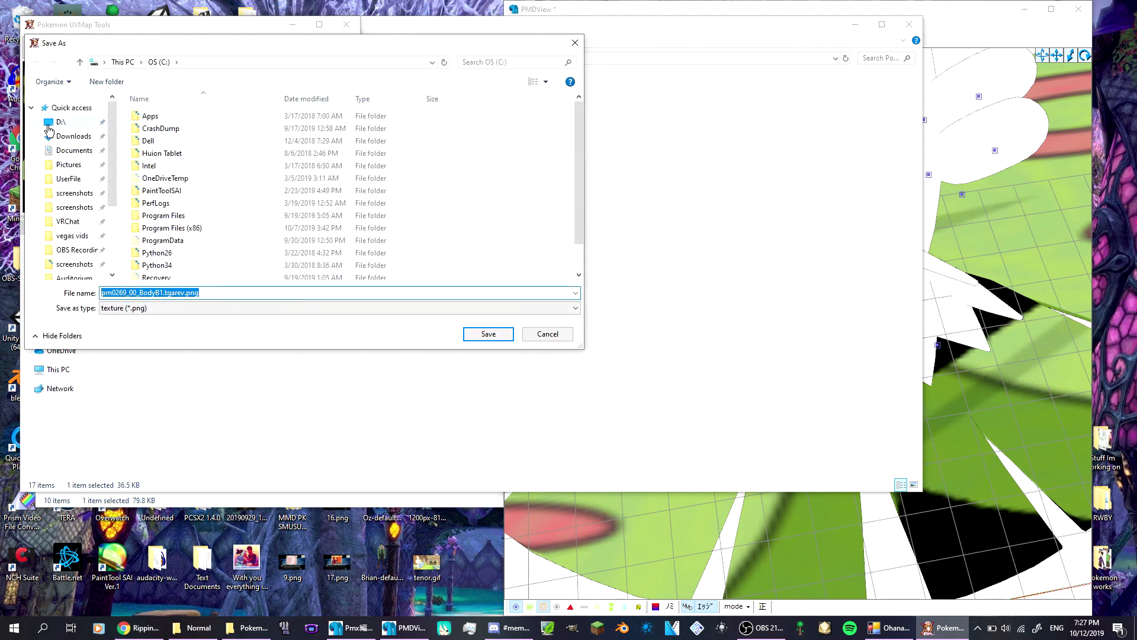
click(60, 121)
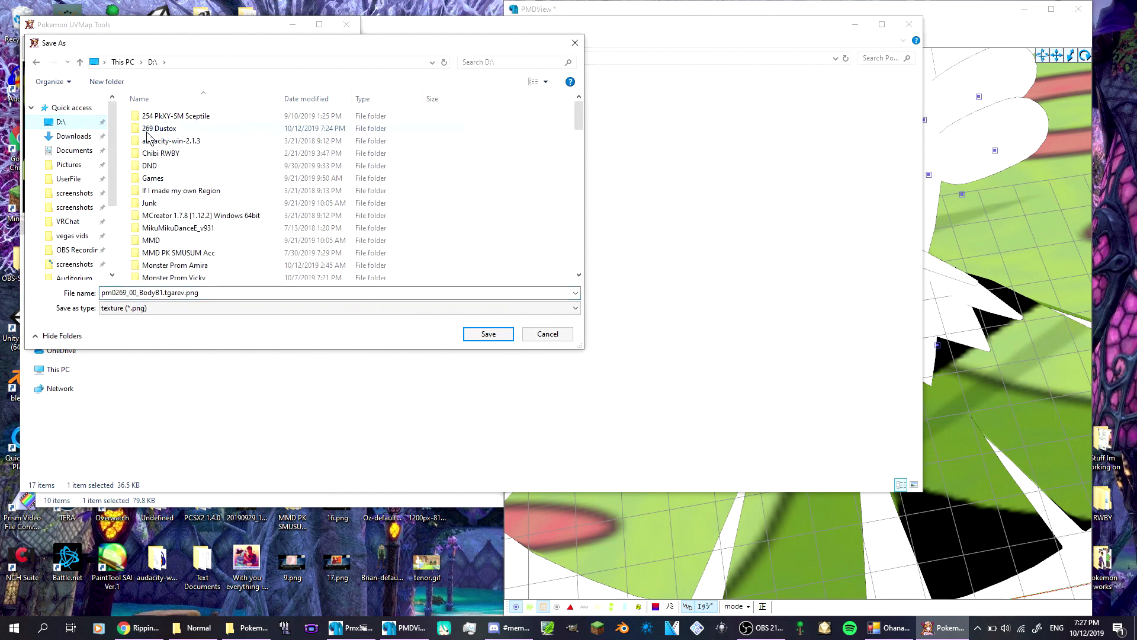
double_click(158, 128)
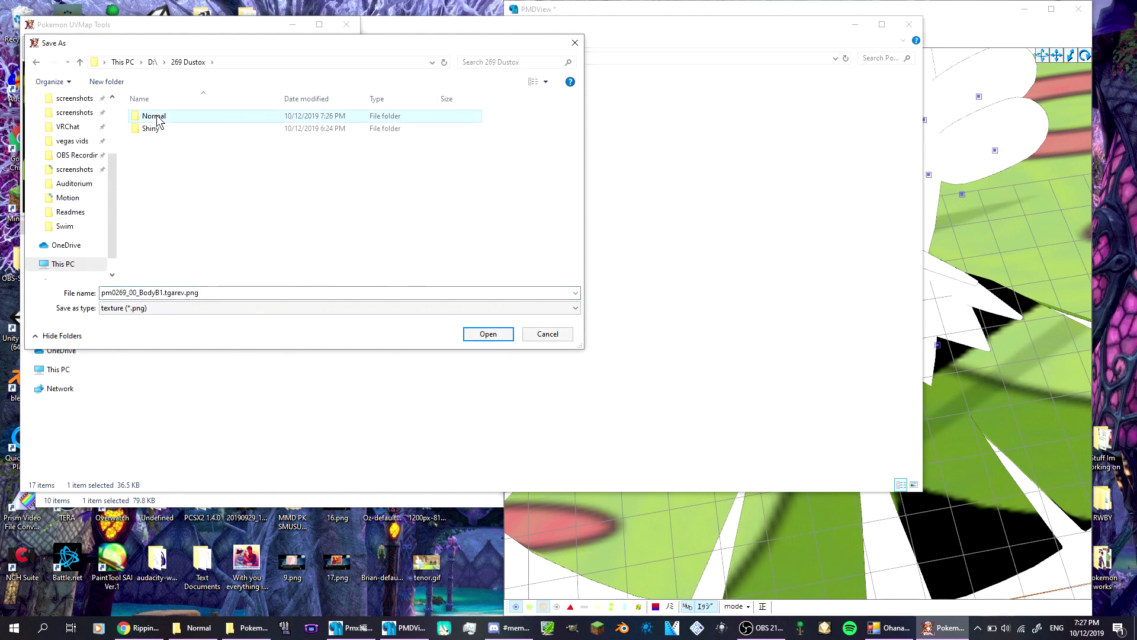
double_click(153, 115)
text(BodyB1)
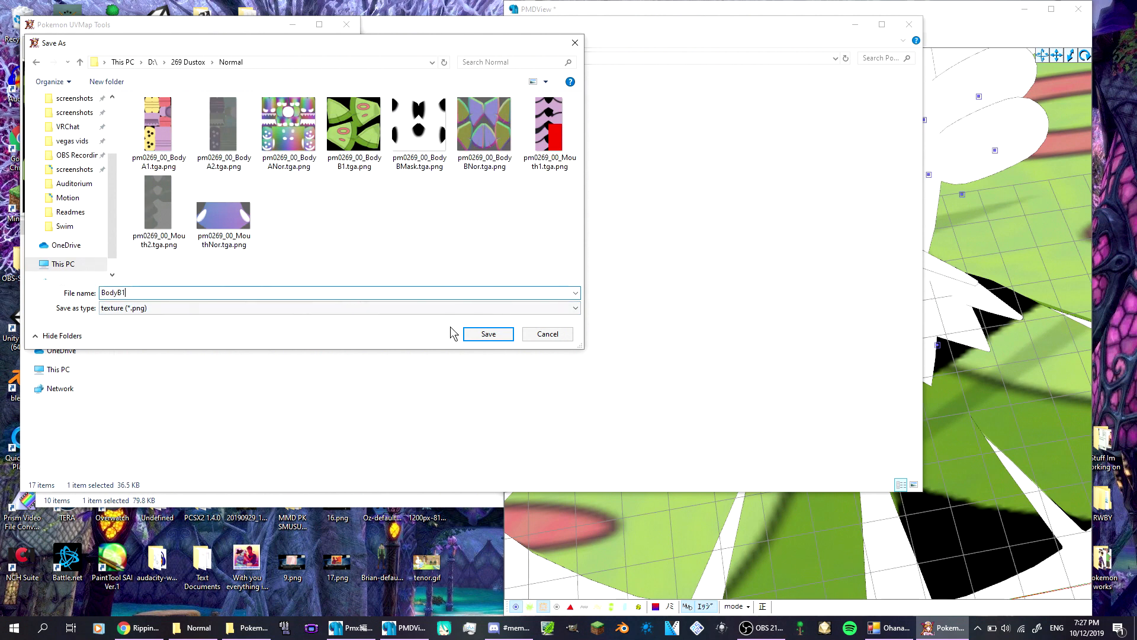
click(487, 334)
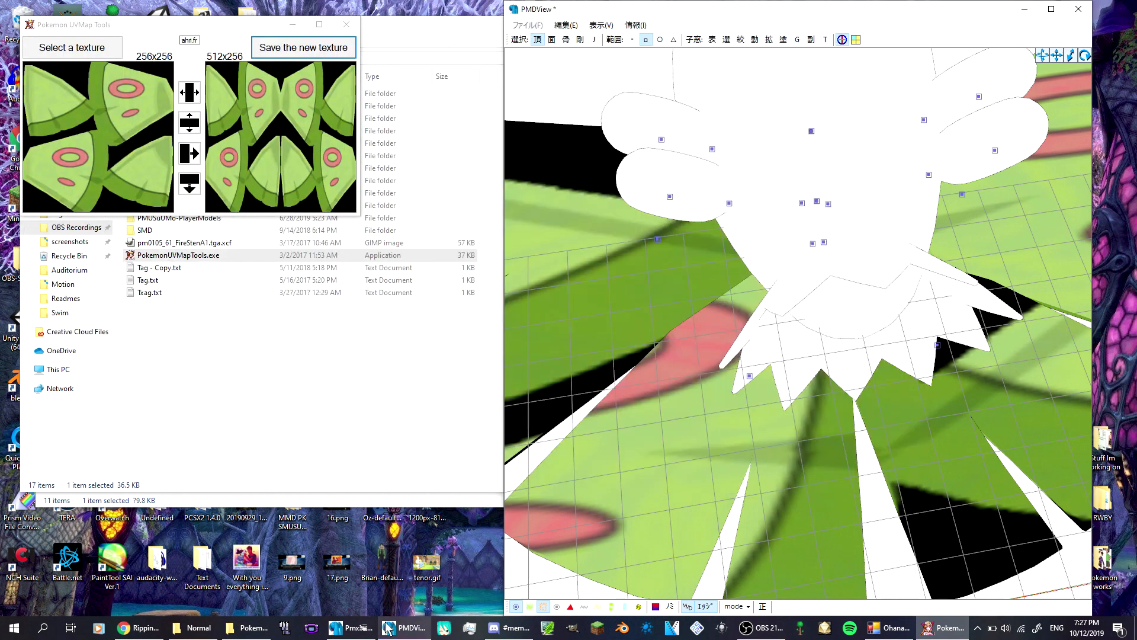
Assign BodyB1.png as the texture of material 1 in PMX Editor.
click(351, 628)
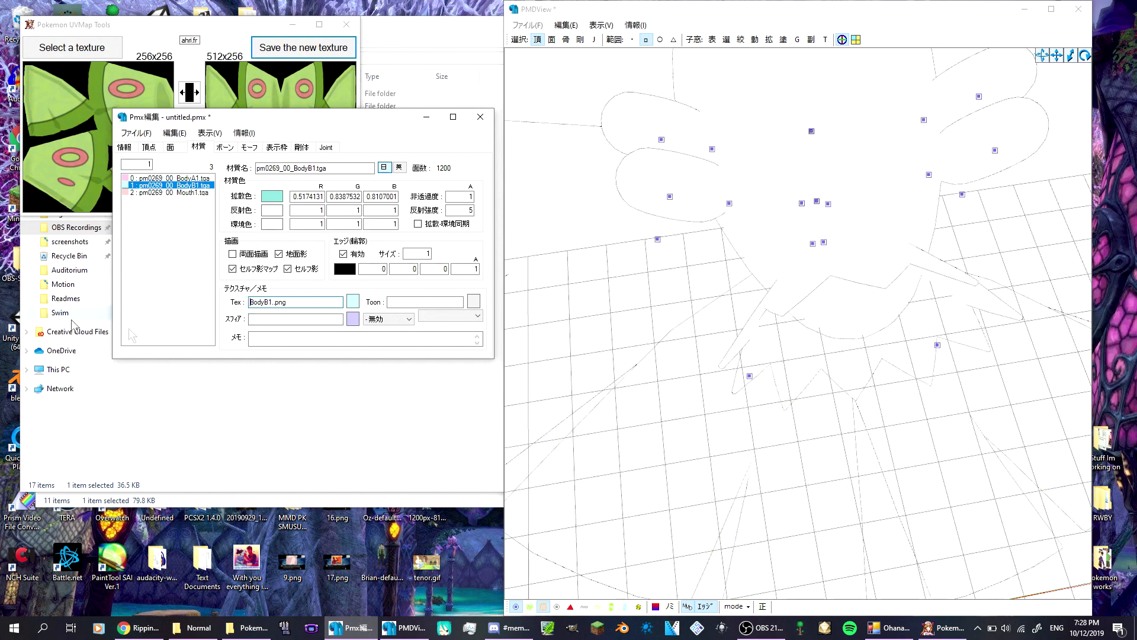
click(295, 302)
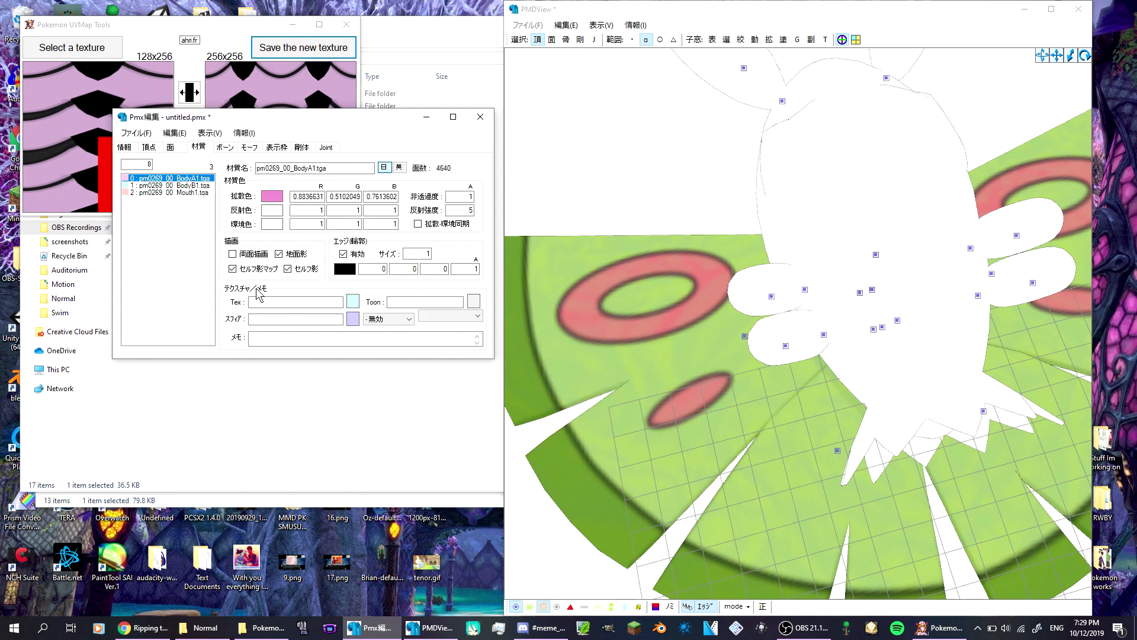
Assign BodyA1.png to material 0 and Mouth1.png to material 2 (Mouth1).
text(BodyA1.png)
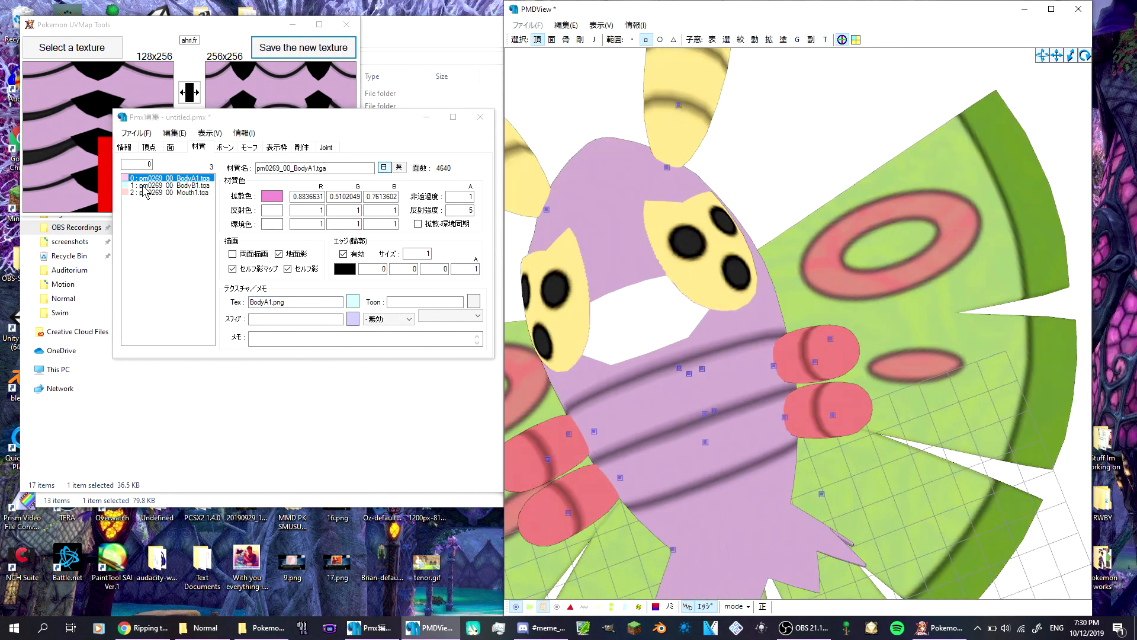
click(174, 193)
text(M)
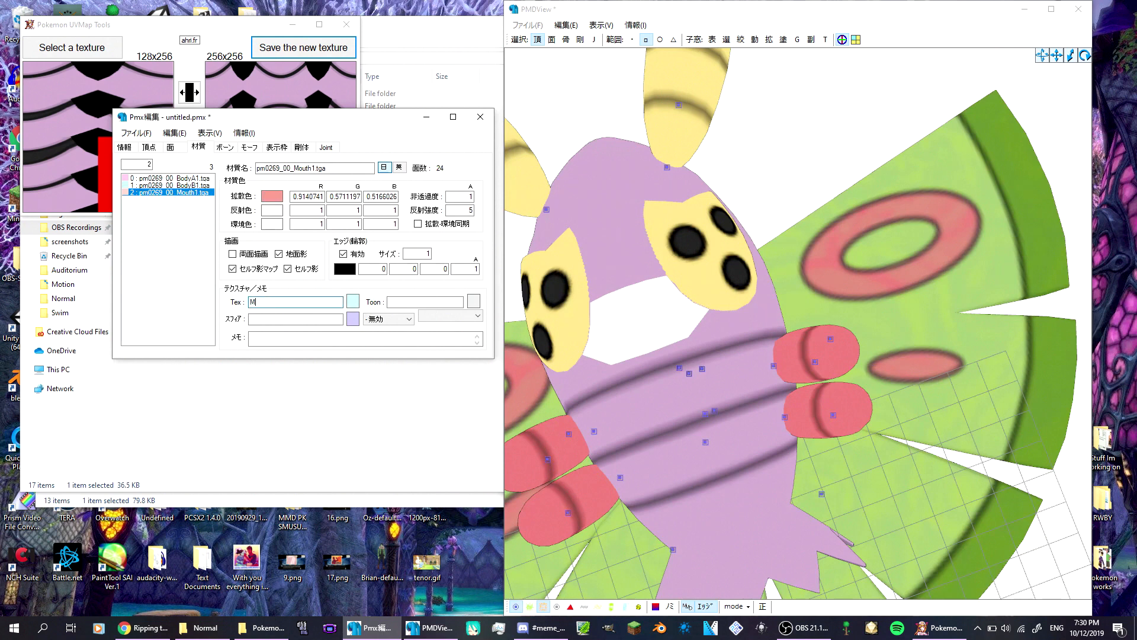
text(outh1)
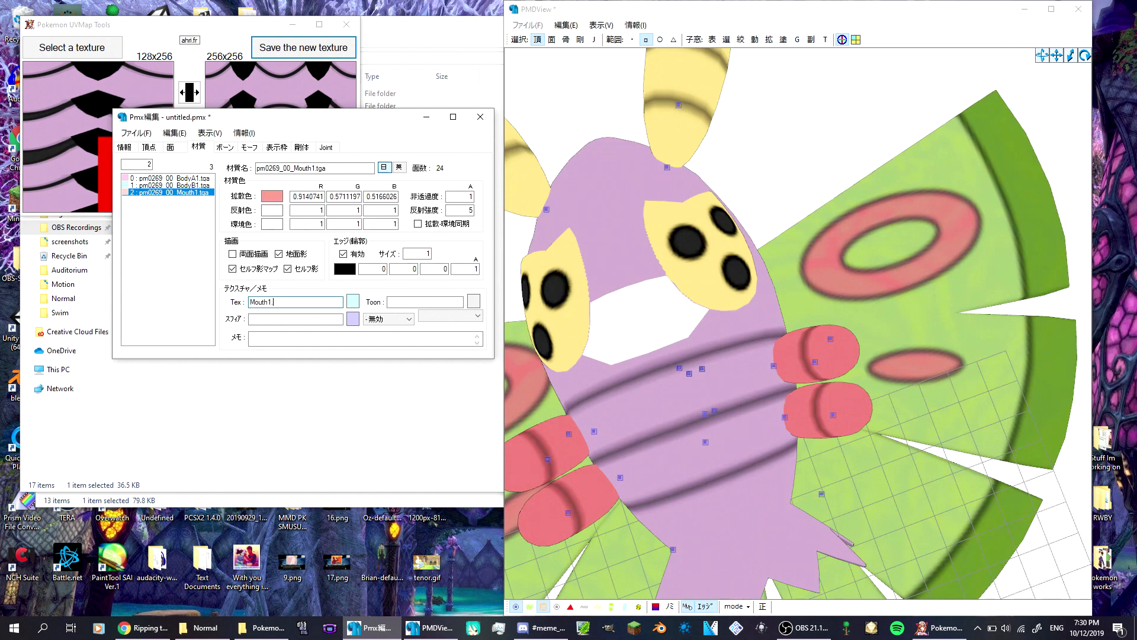
text(.png)
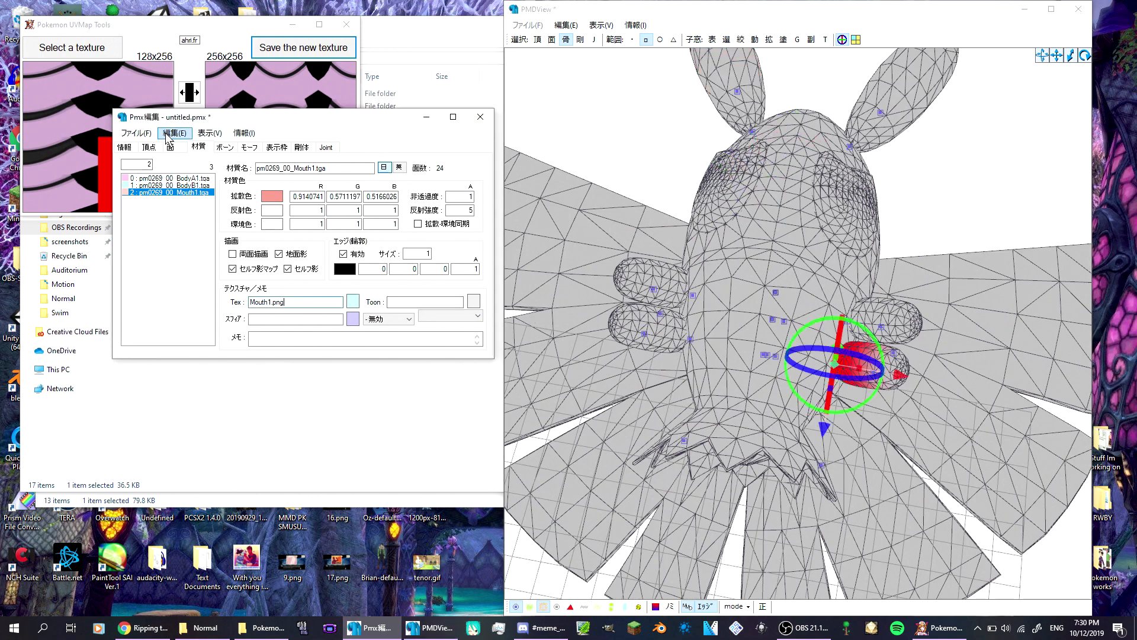
click(175, 133)
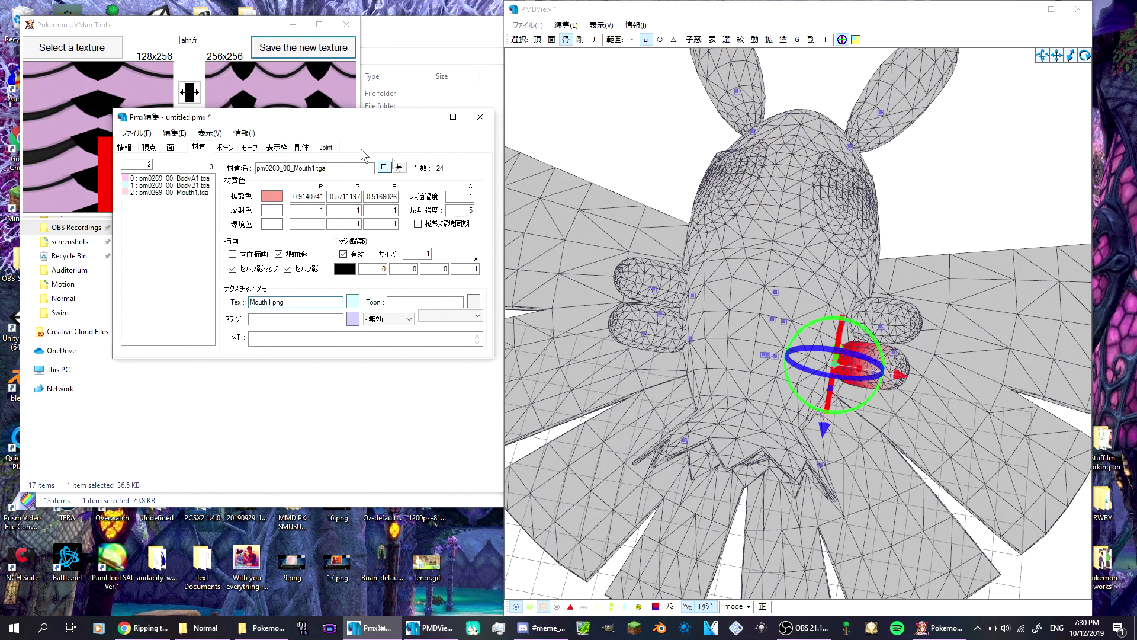
click(601, 25)
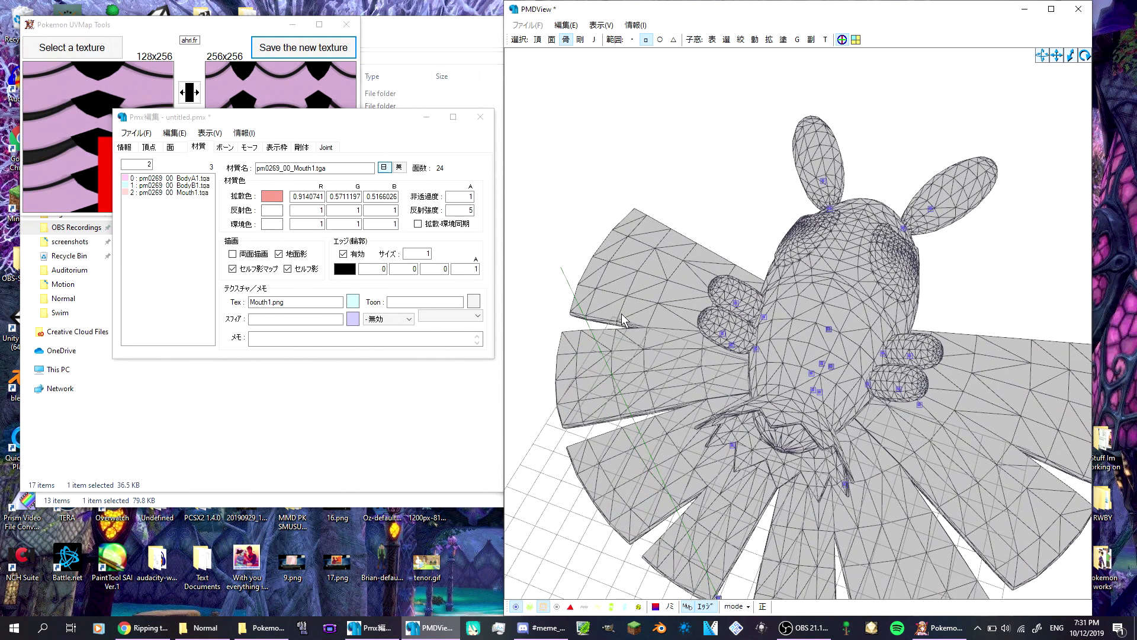
mouse_move(832, 368)
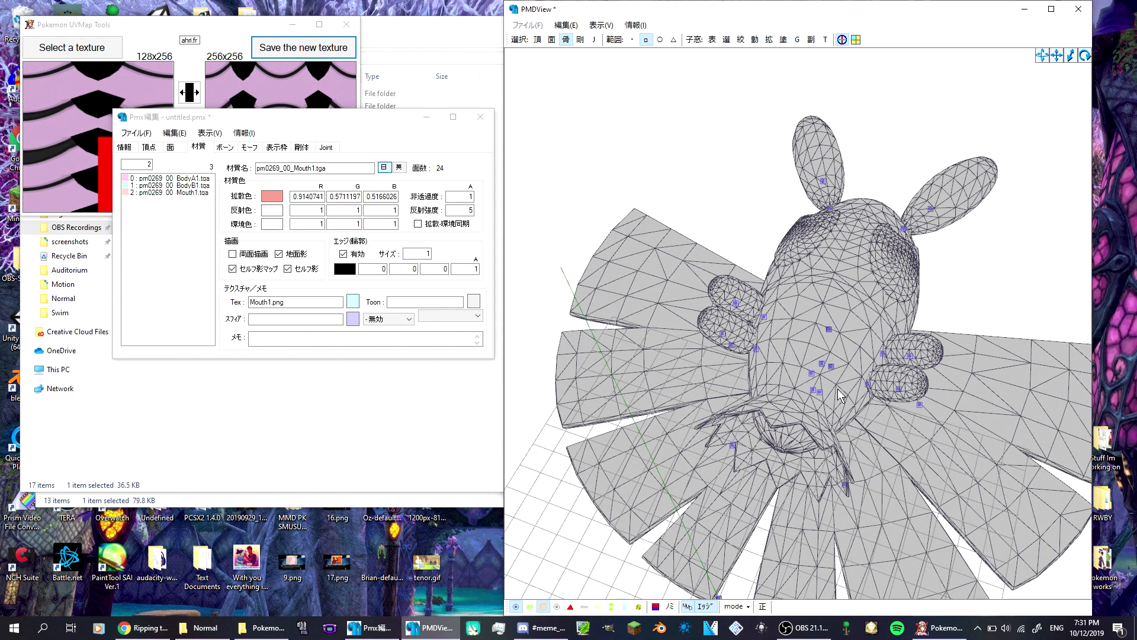
mouse_move(848, 396)
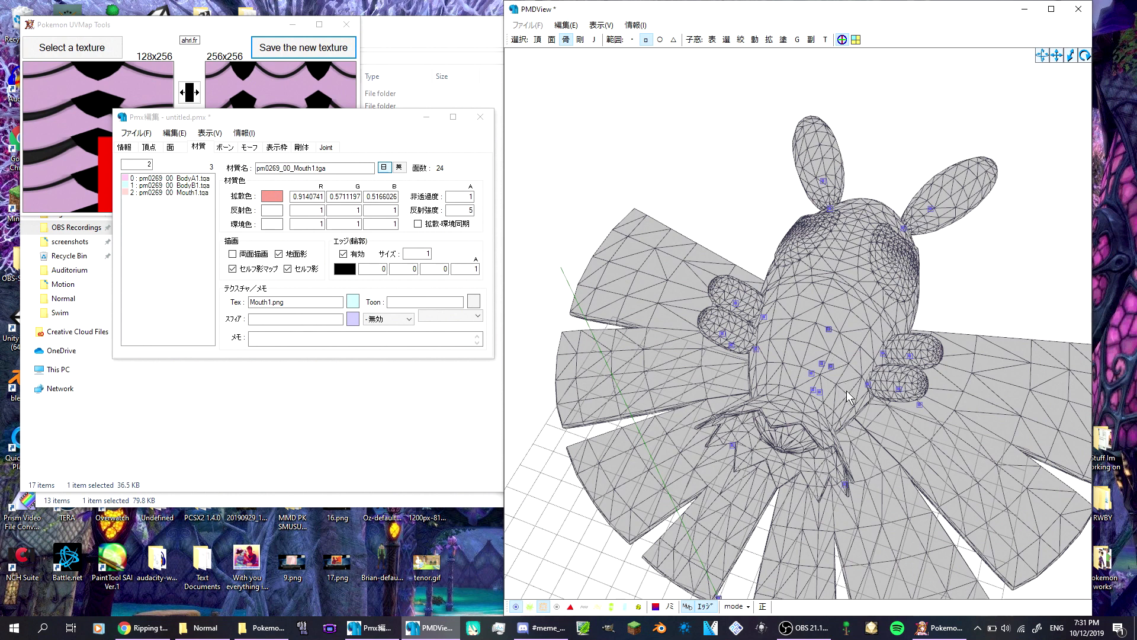